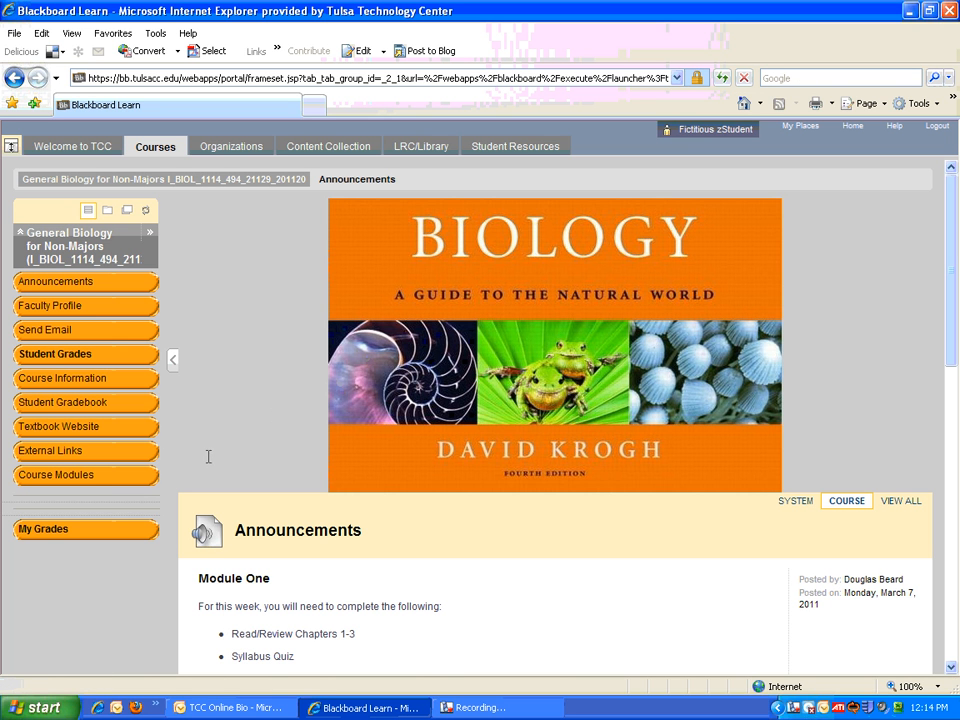
mouse_move(56, 474)
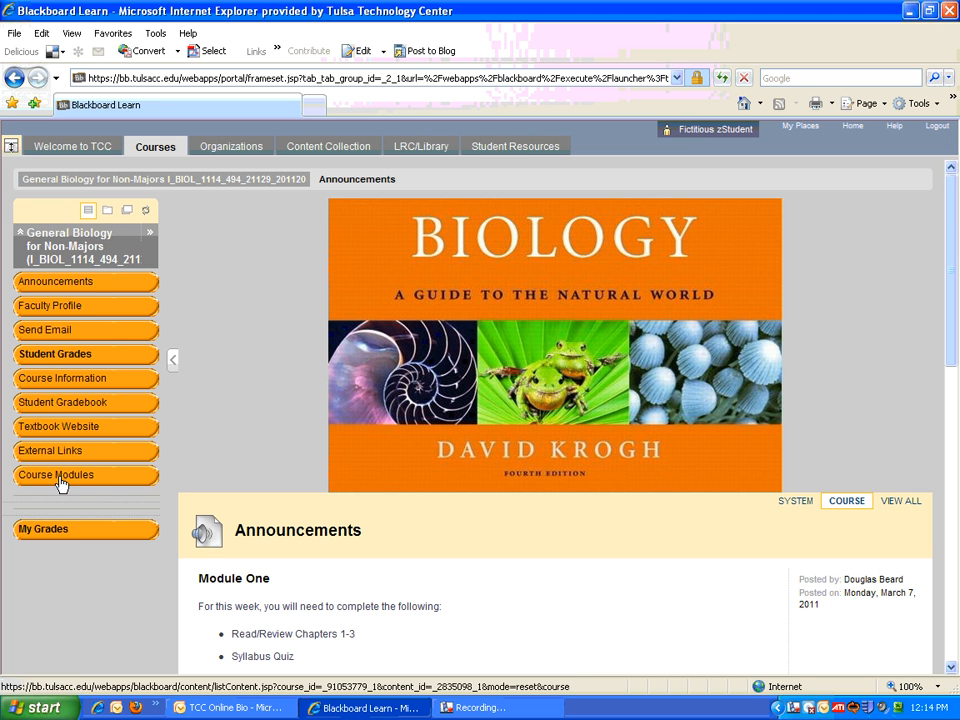
mouse_move(62, 482)
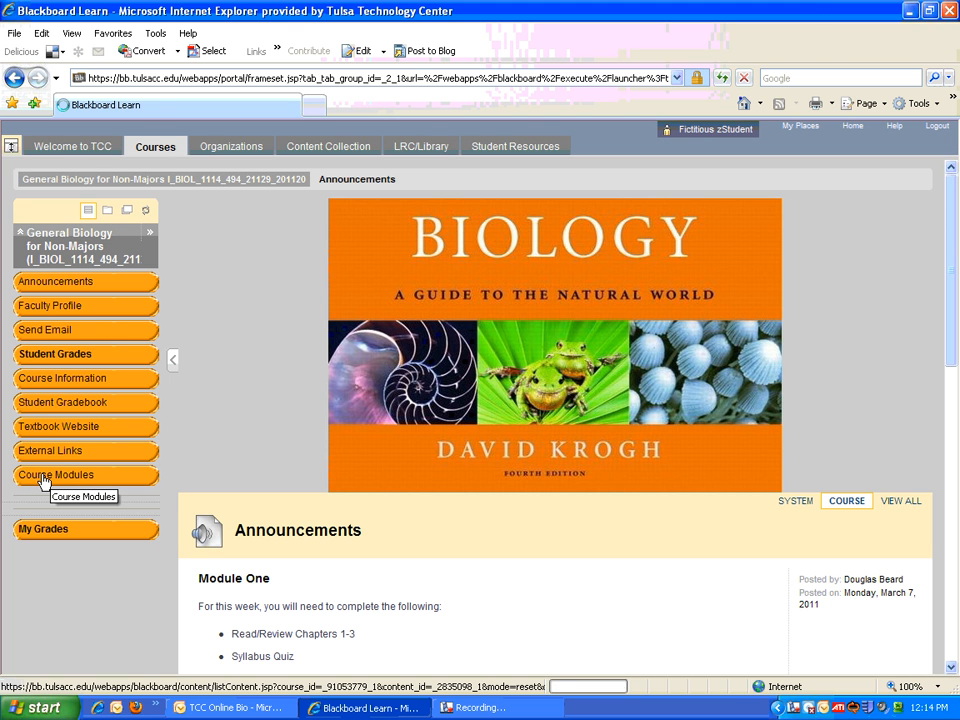
Step: Show the Course Modules listing from the left course menu
click(55, 474)
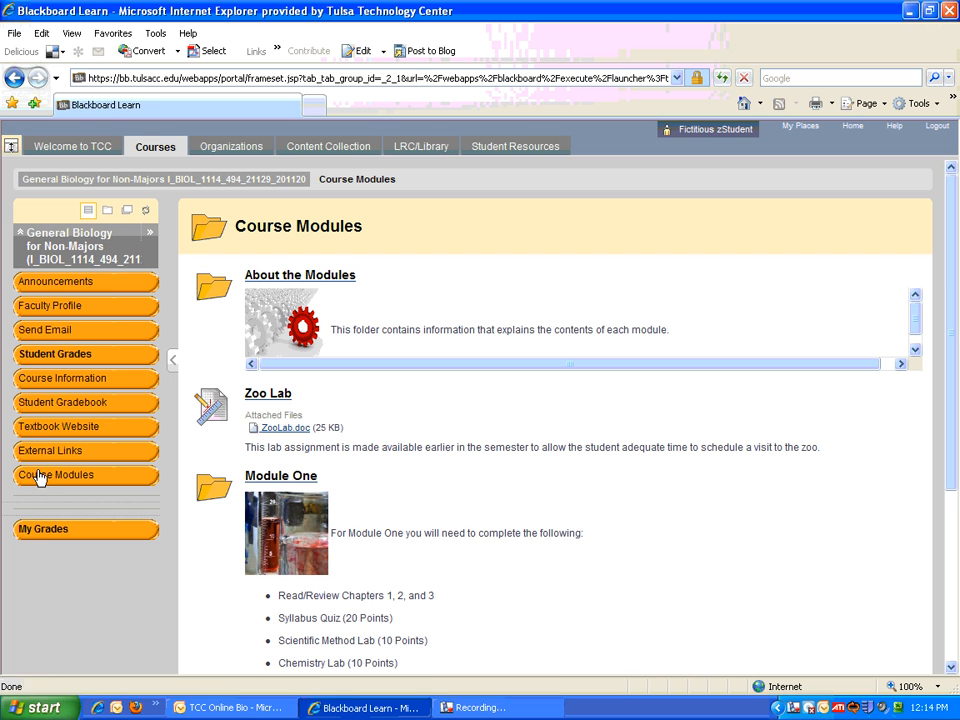
mouse_move(512, 422)
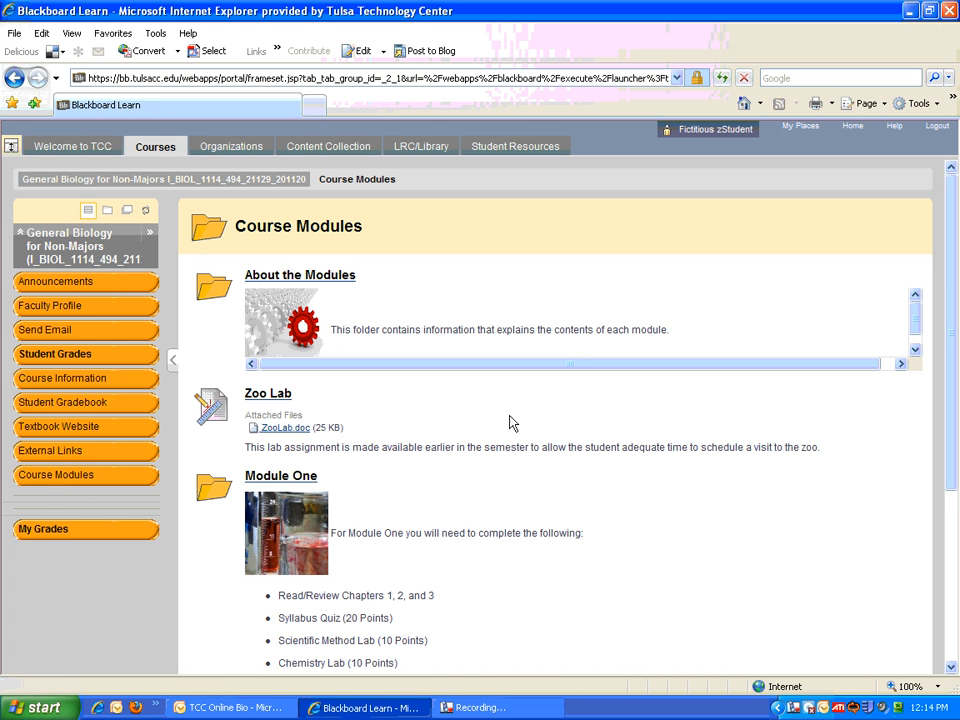
mouse_move(470, 325)
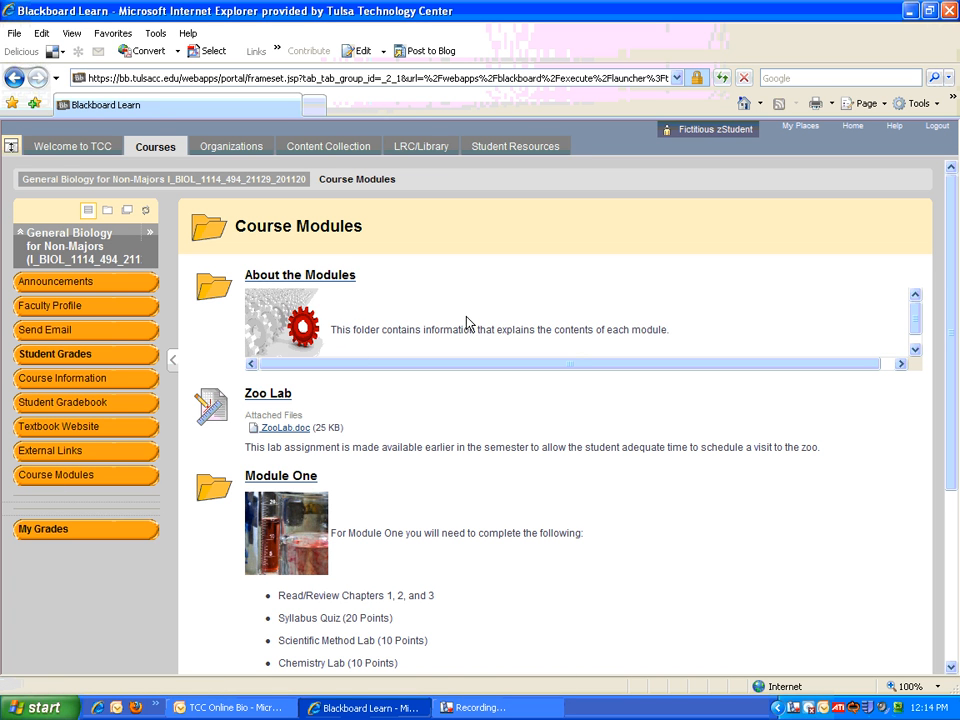
mouse_move(300, 275)
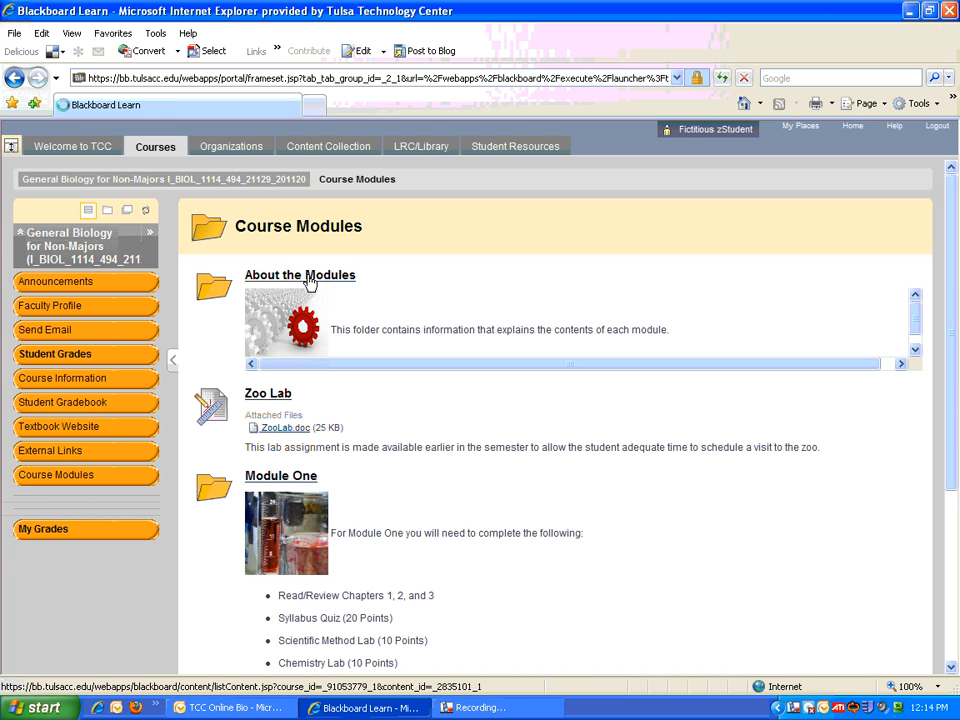
Step: Open About the Modules and read its online lab directions and module descriptions
click(299, 275)
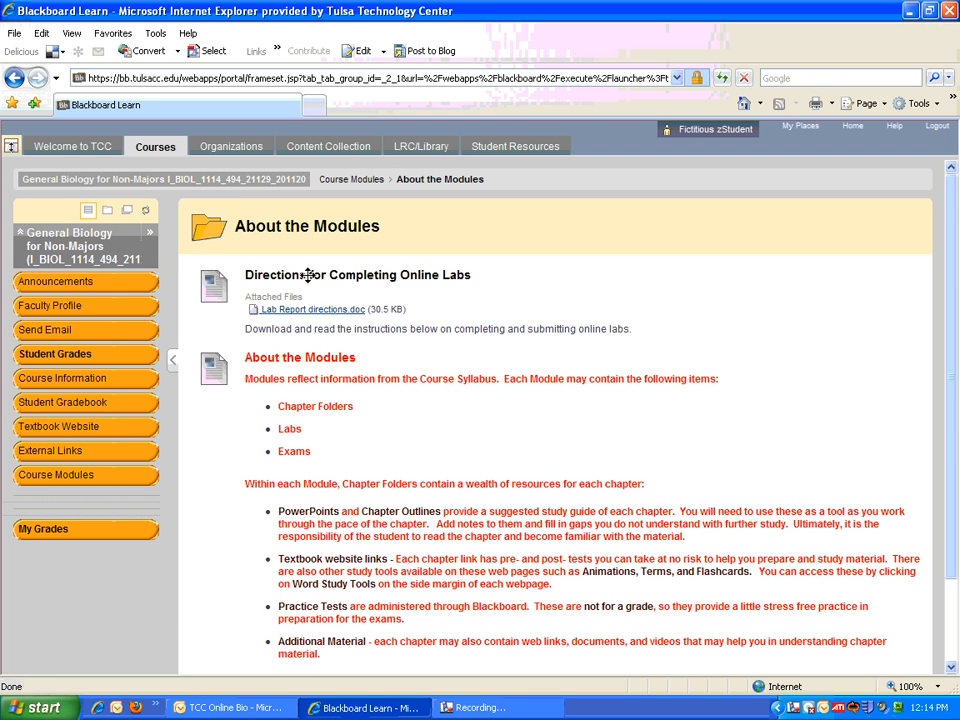
mouse_move(456, 483)
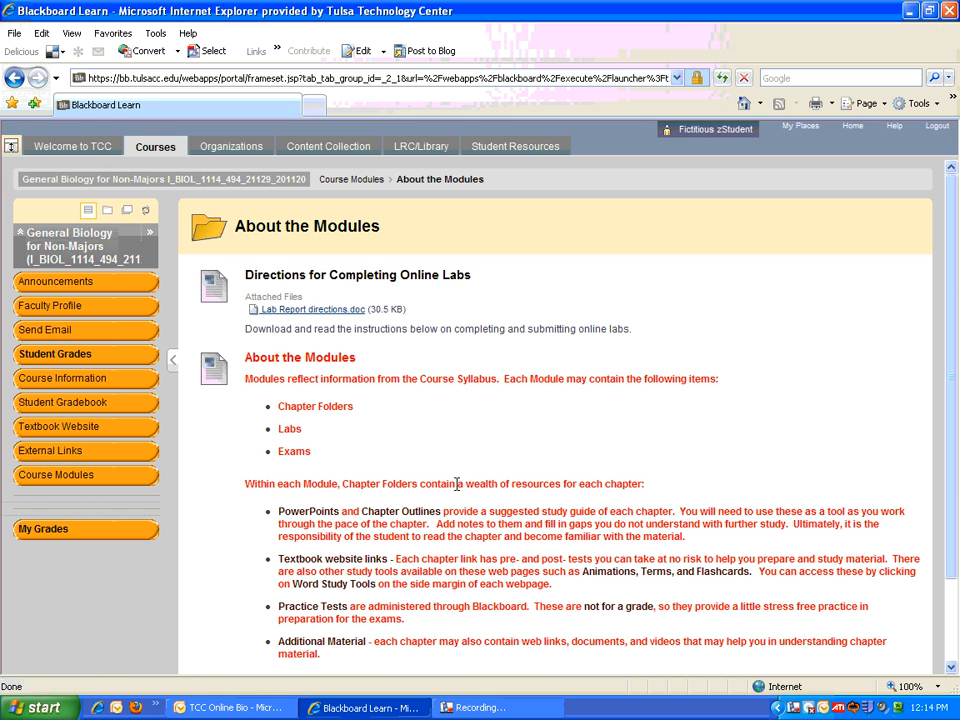
mouse_move(377, 372)
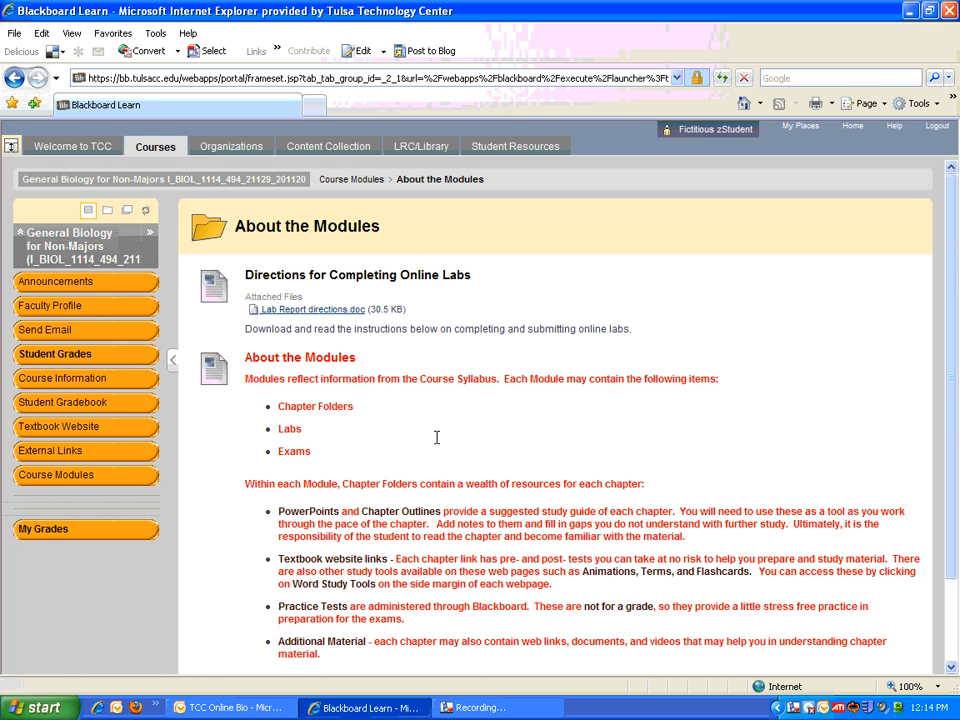
scroll(down, 3)
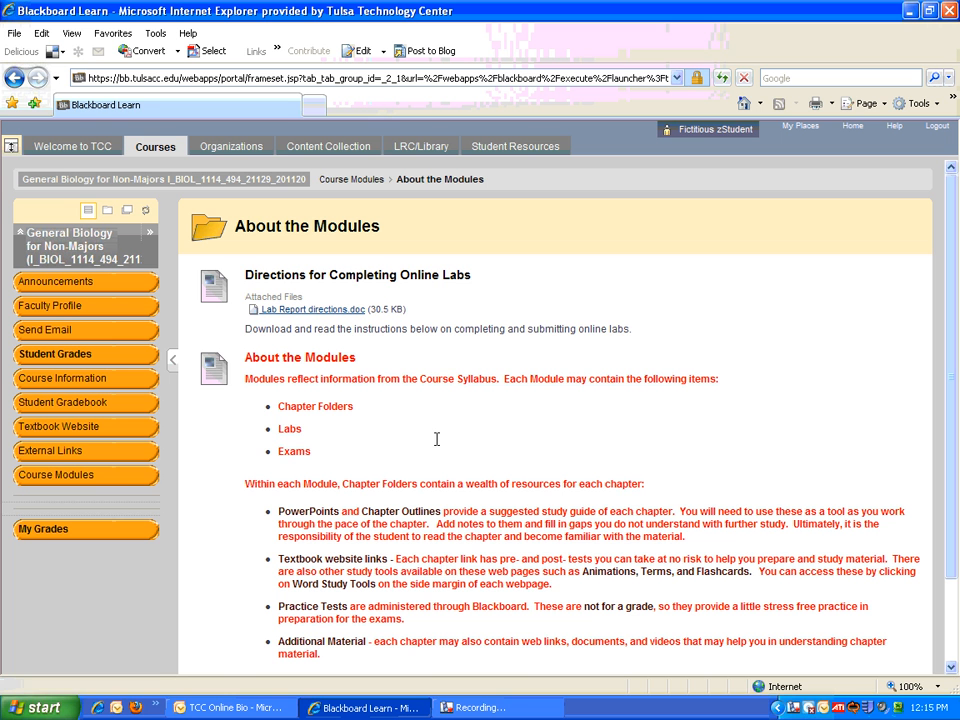
mouse_move(343, 190)
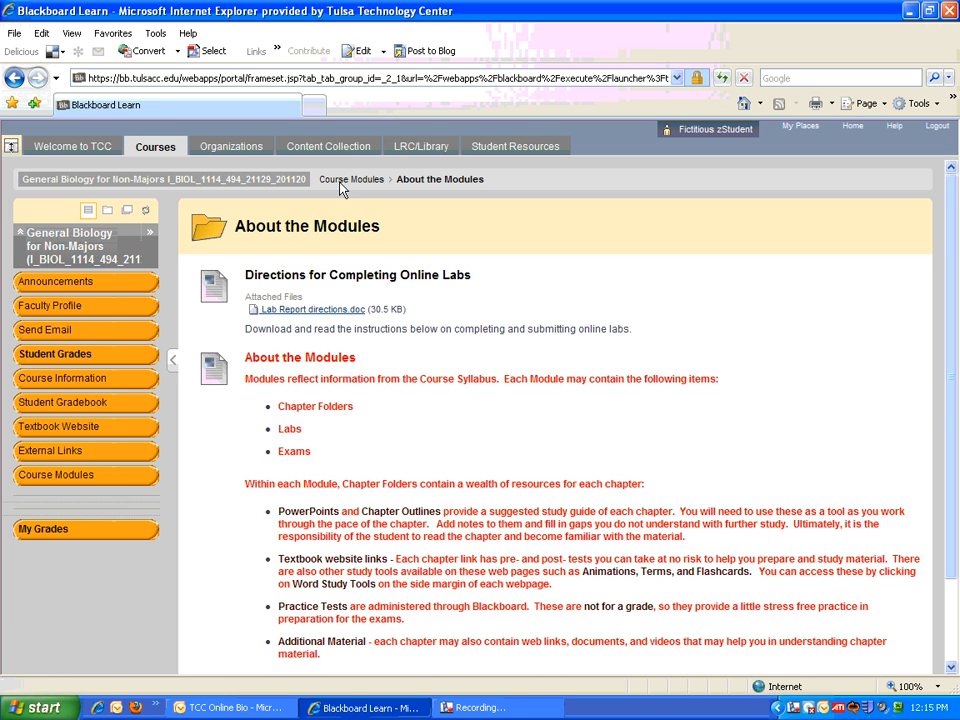
mouse_move(197, 189)
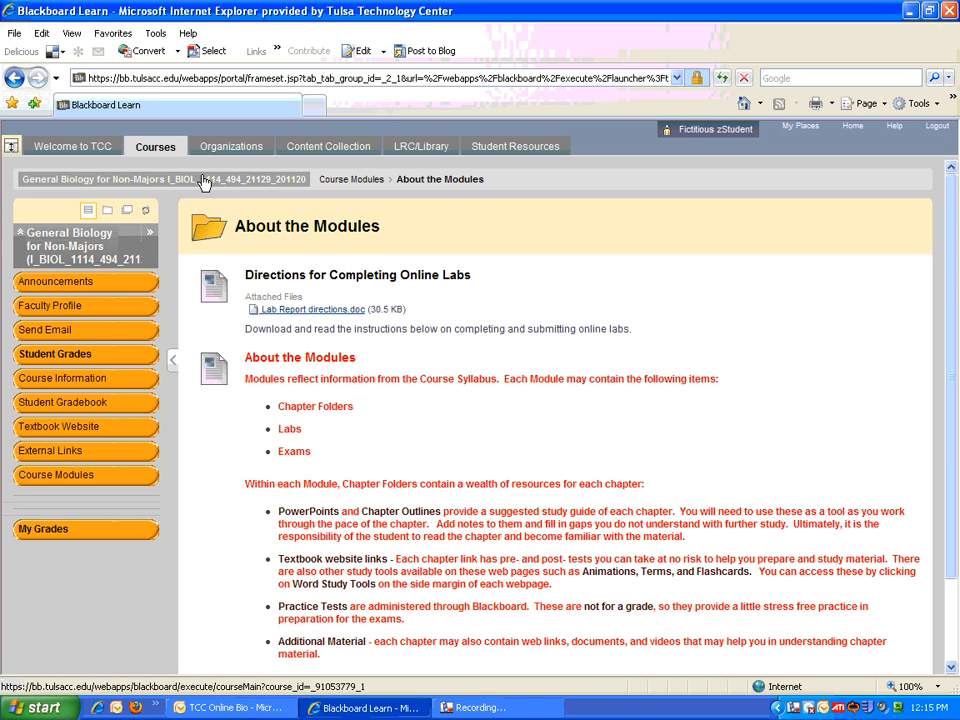
mouse_move(445, 195)
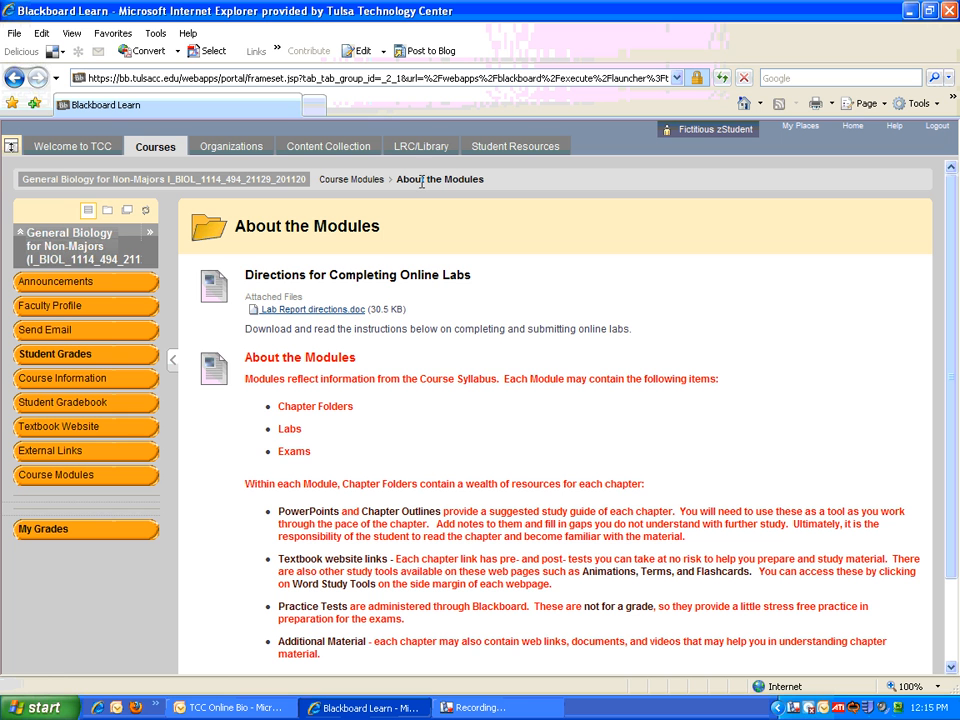
mouse_move(393, 197)
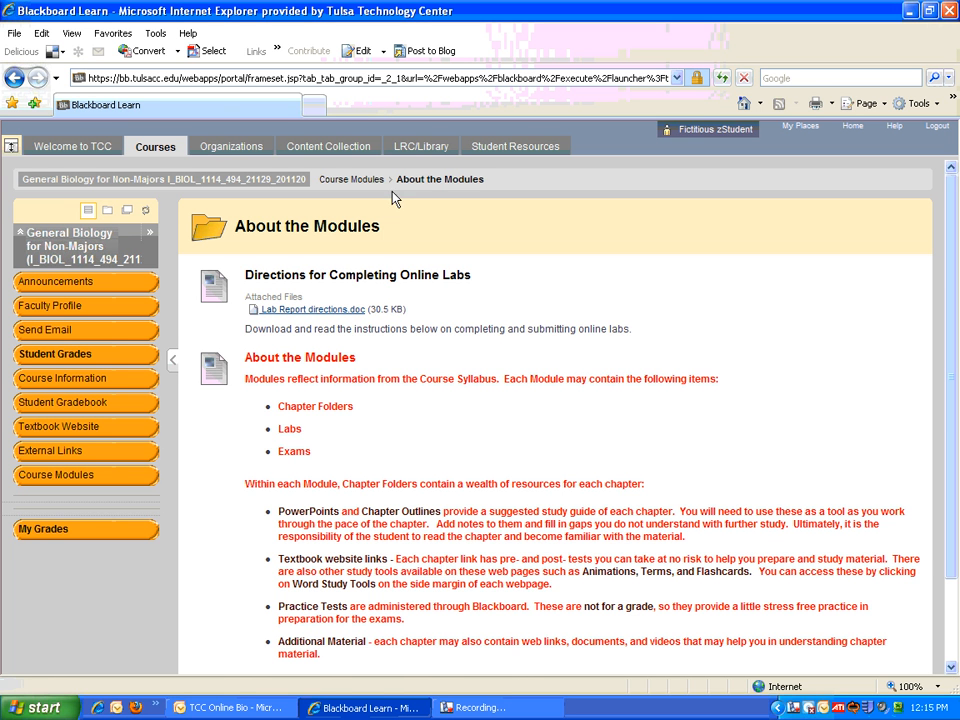
mouse_move(351, 179)
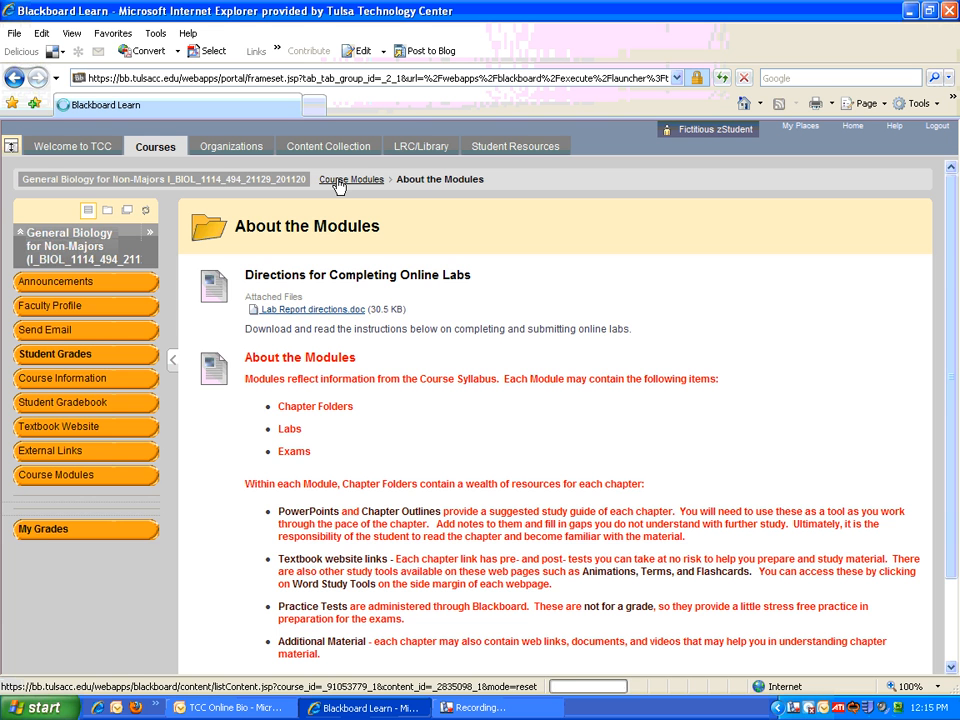
Step: Return via the breadcrumb to Course Modules and scroll to Zoo Lab, Module One and Module Two
click(351, 179)
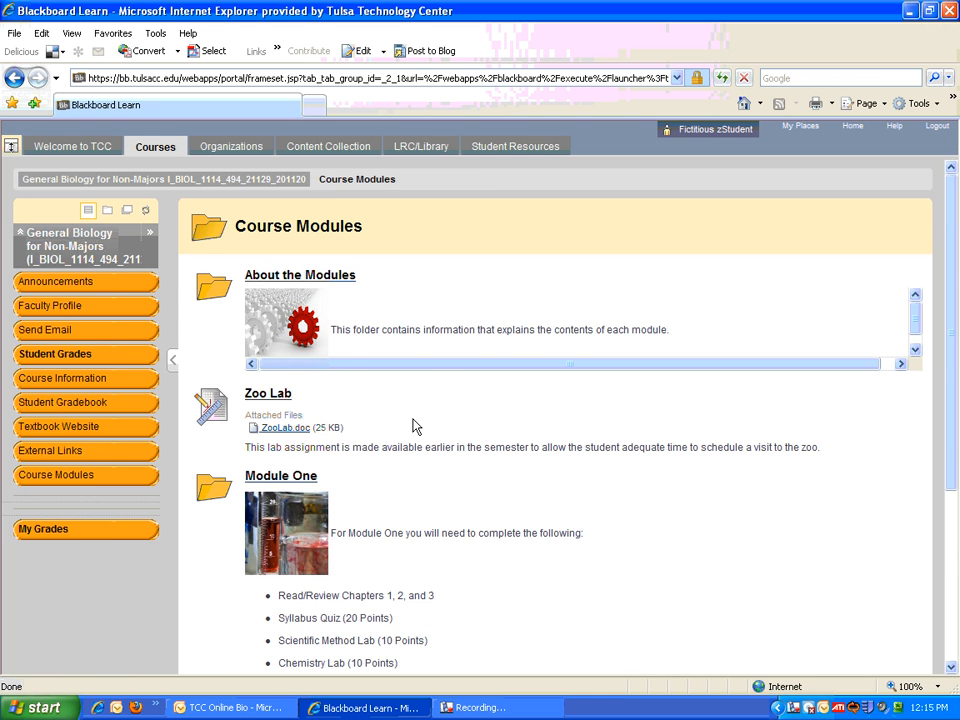
scroll(down, 3)
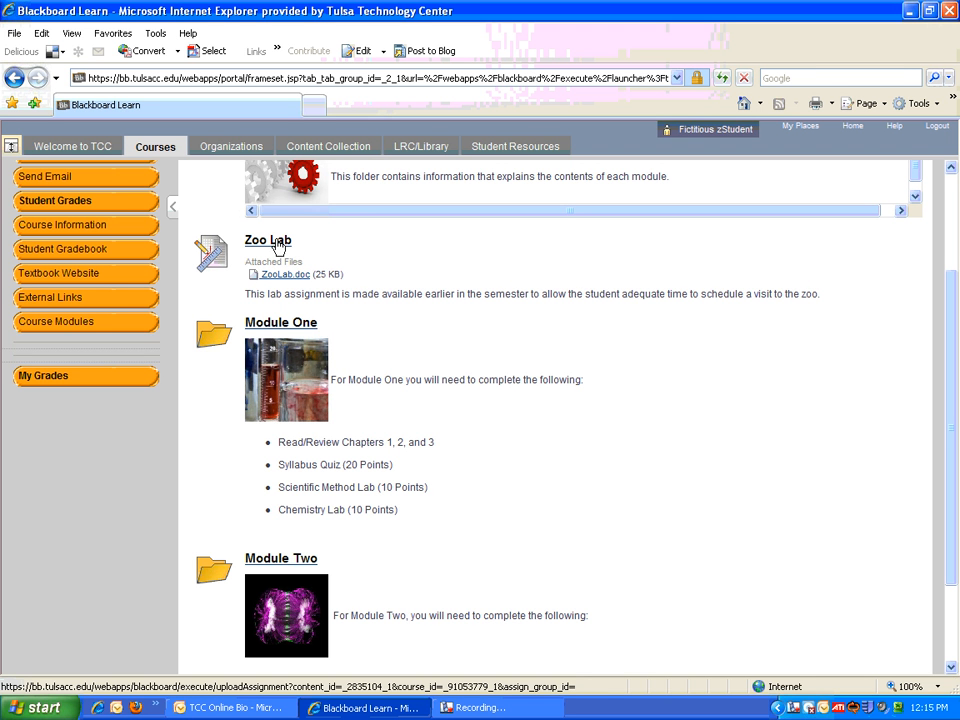
mouse_move(298, 293)
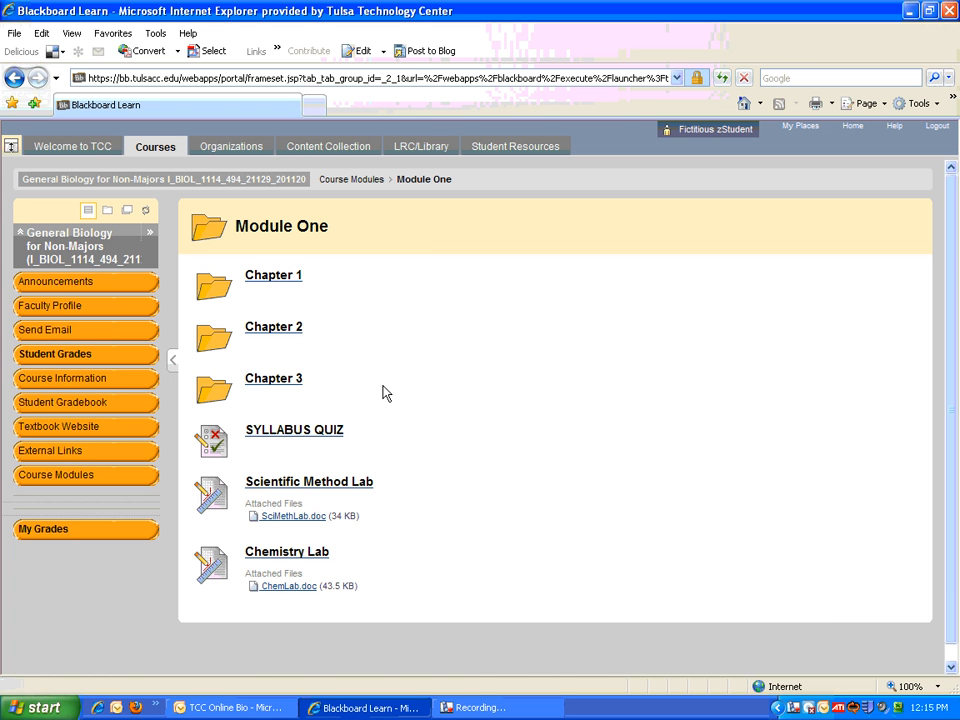
mouse_move(268, 293)
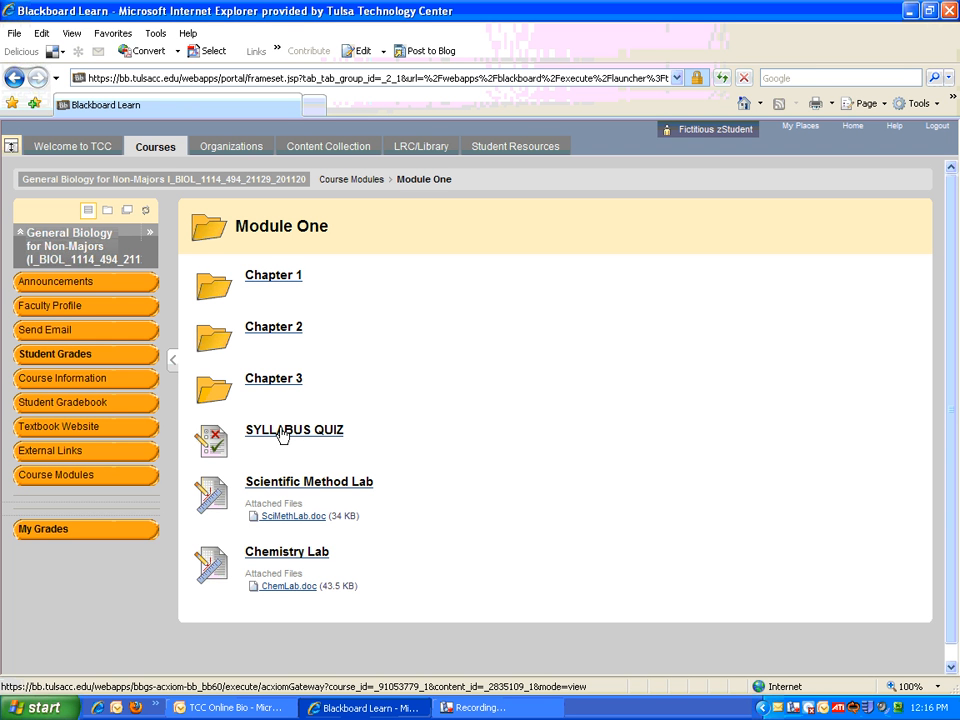
mouse_move(363, 470)
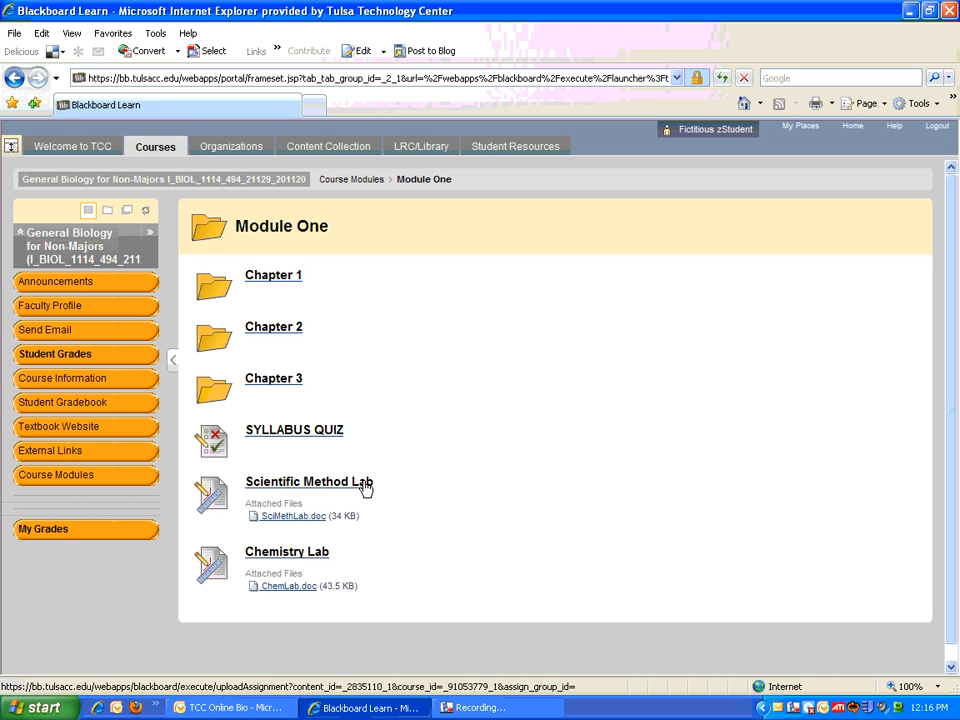
mouse_move(300, 560)
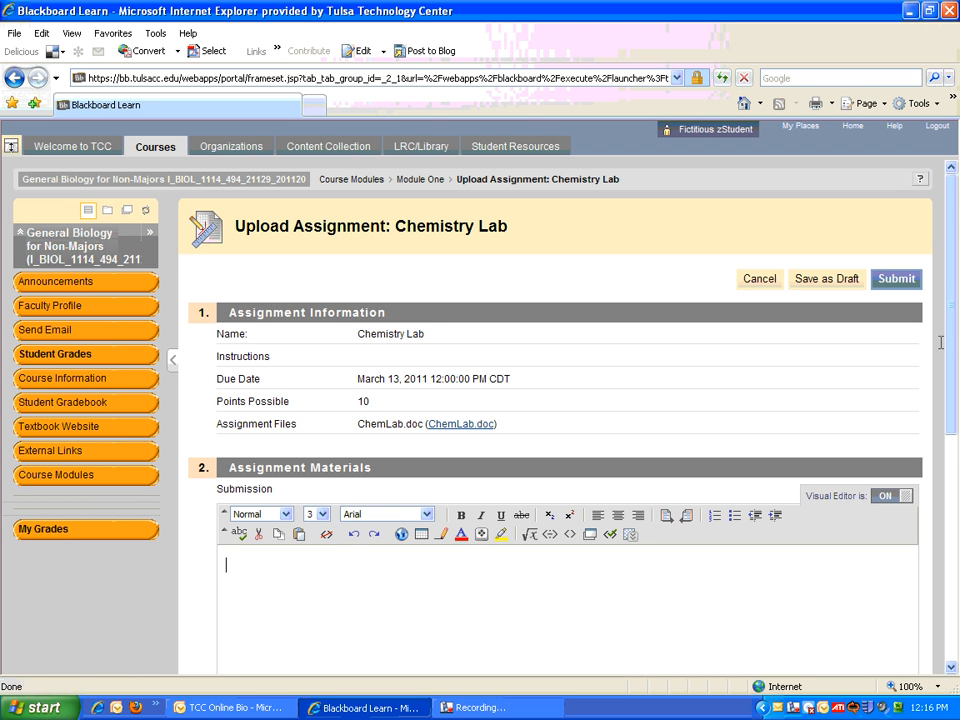
mouse_move(948, 340)
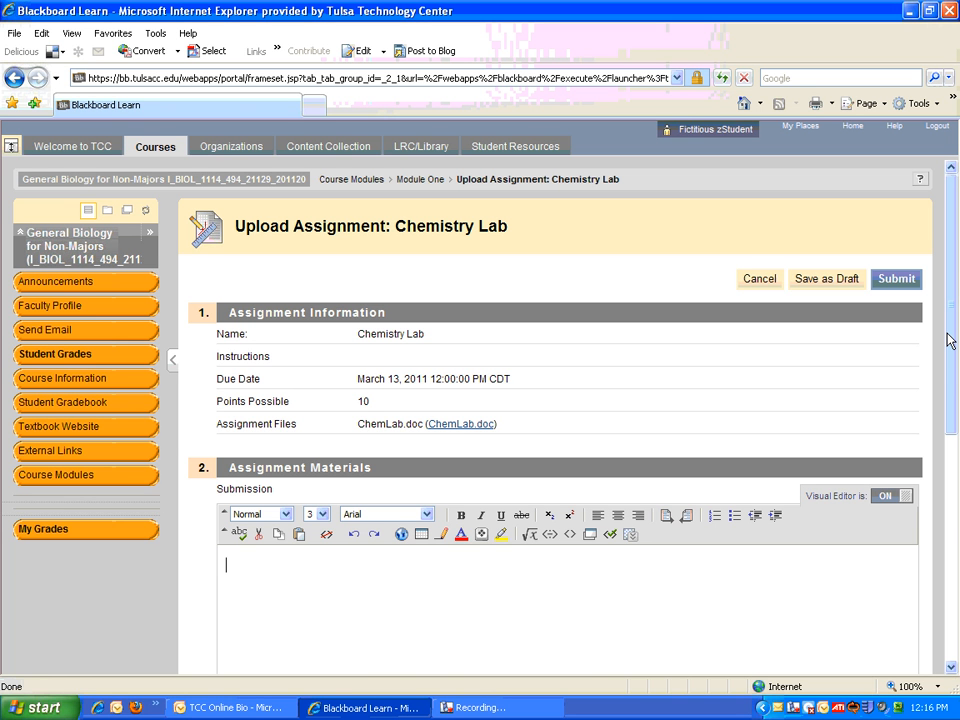
mouse_move(461, 424)
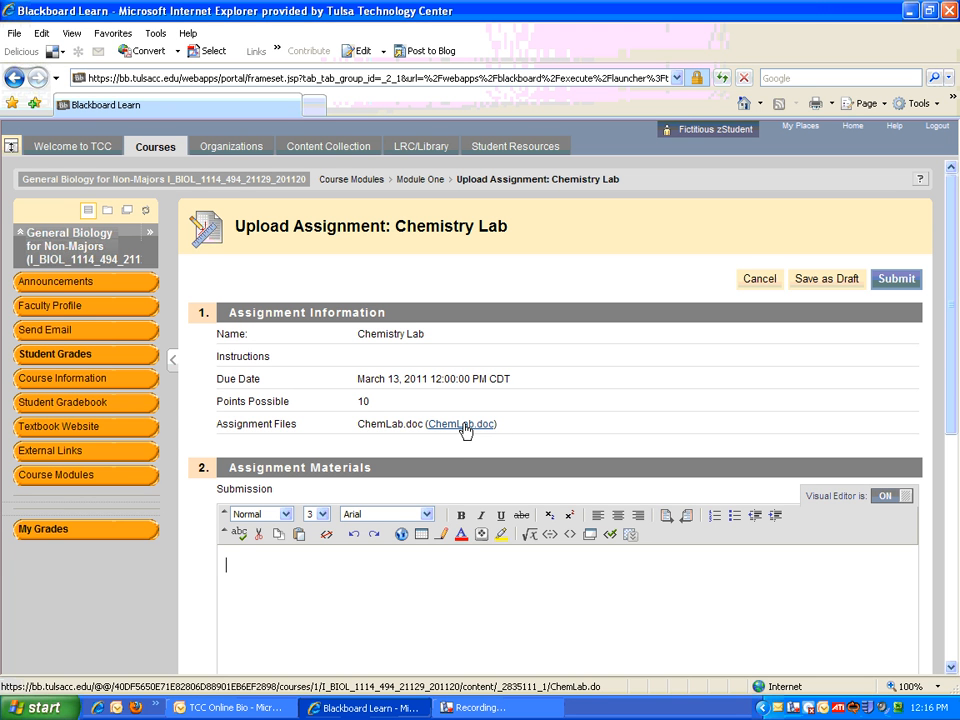
mouse_move(489, 432)
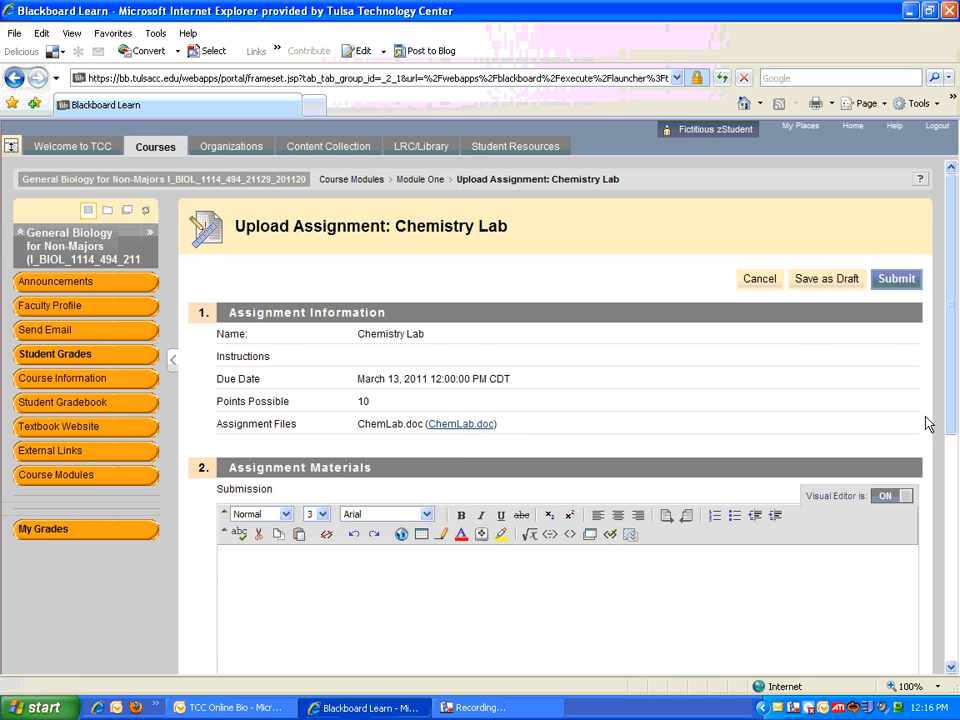
Step: Scroll down the Chemistry Lab upload page to its submission and attachment options
scroll(down, 3)
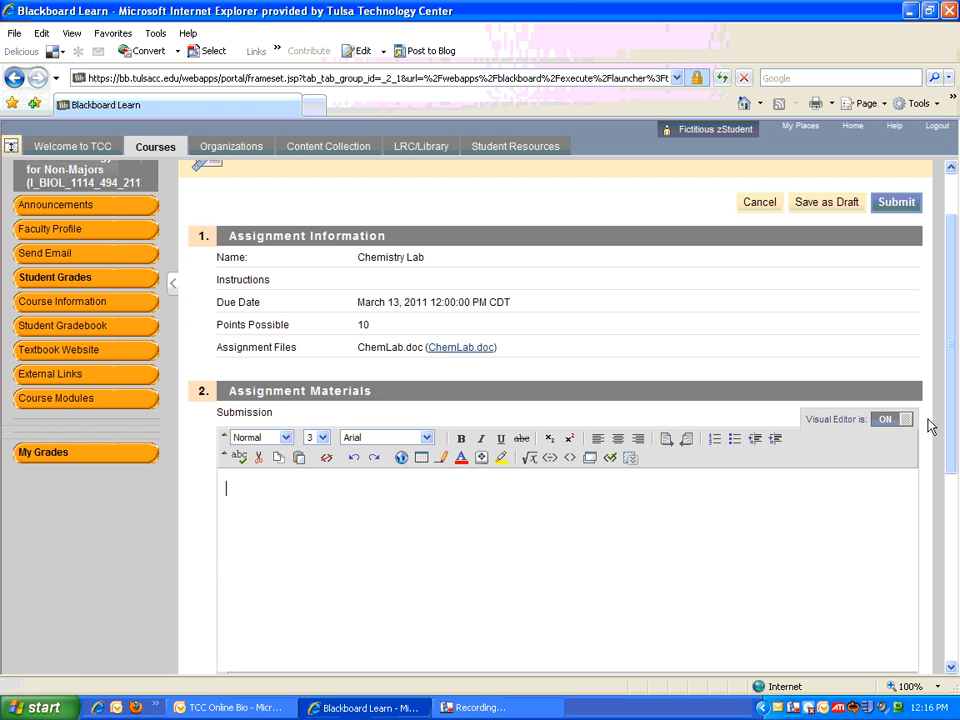
scroll(down, 3)
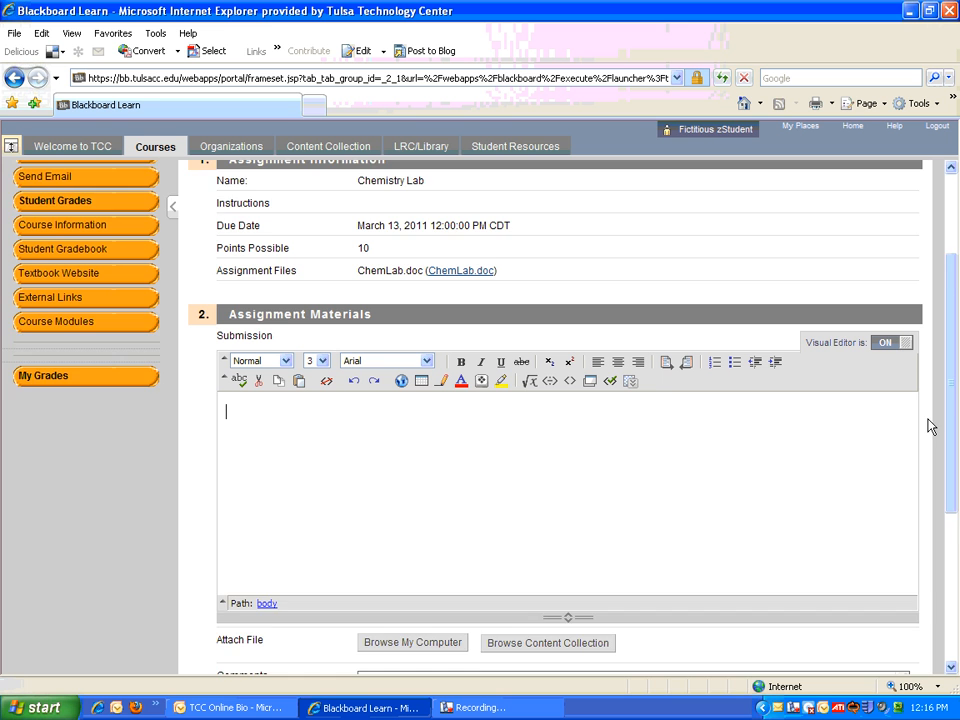
scroll(down, 3)
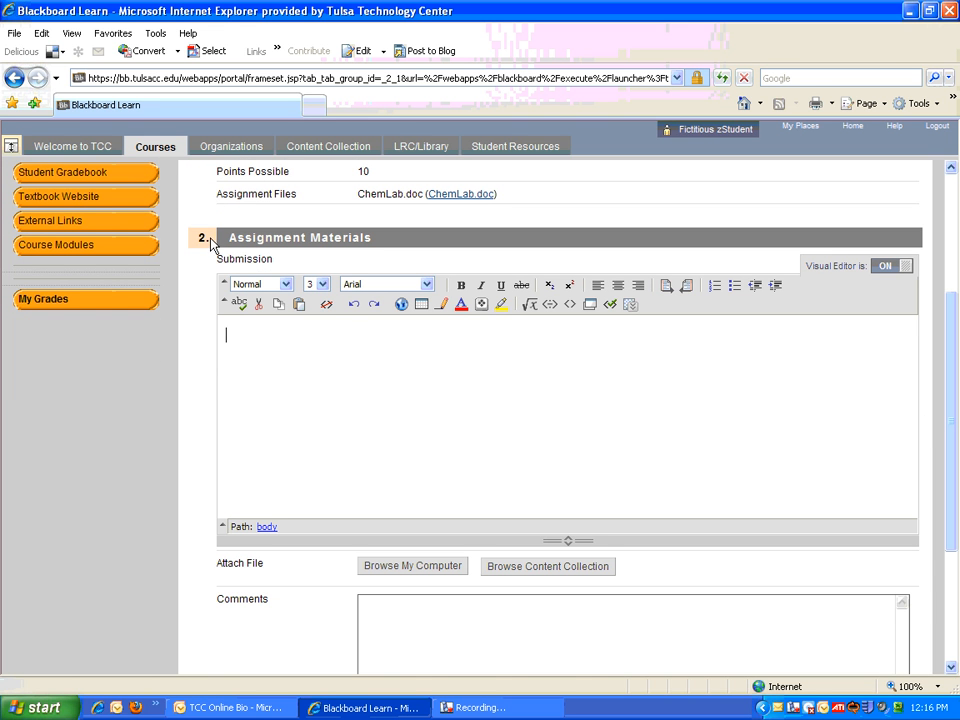
mouse_move(247, 349)
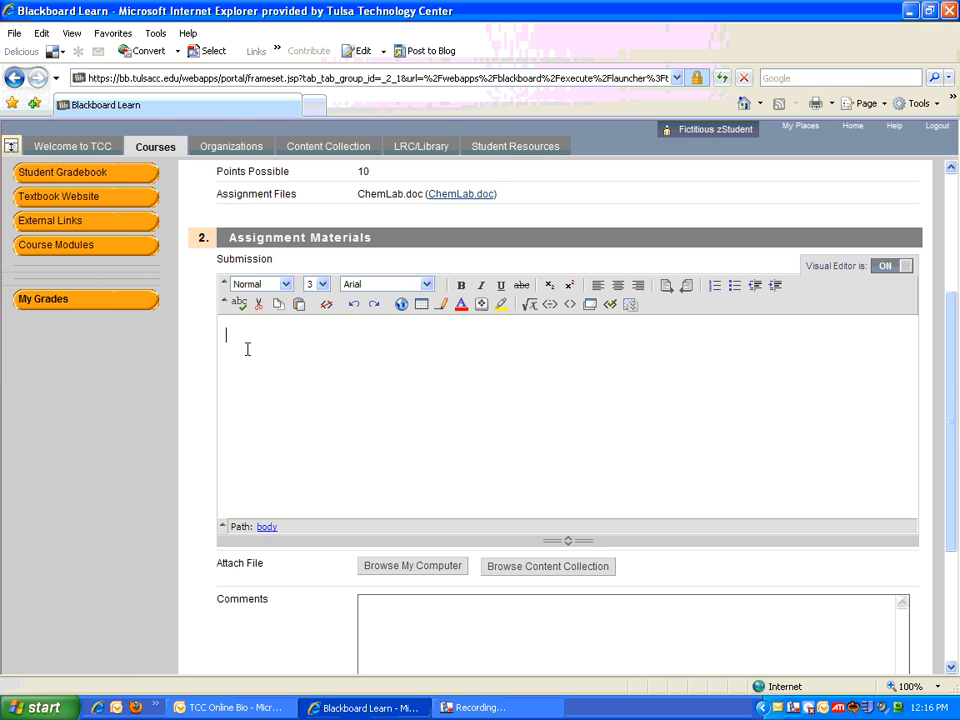
Step: Attach No problem.docx from the computer to the Chemistry Lab submission
scroll(down, 3)
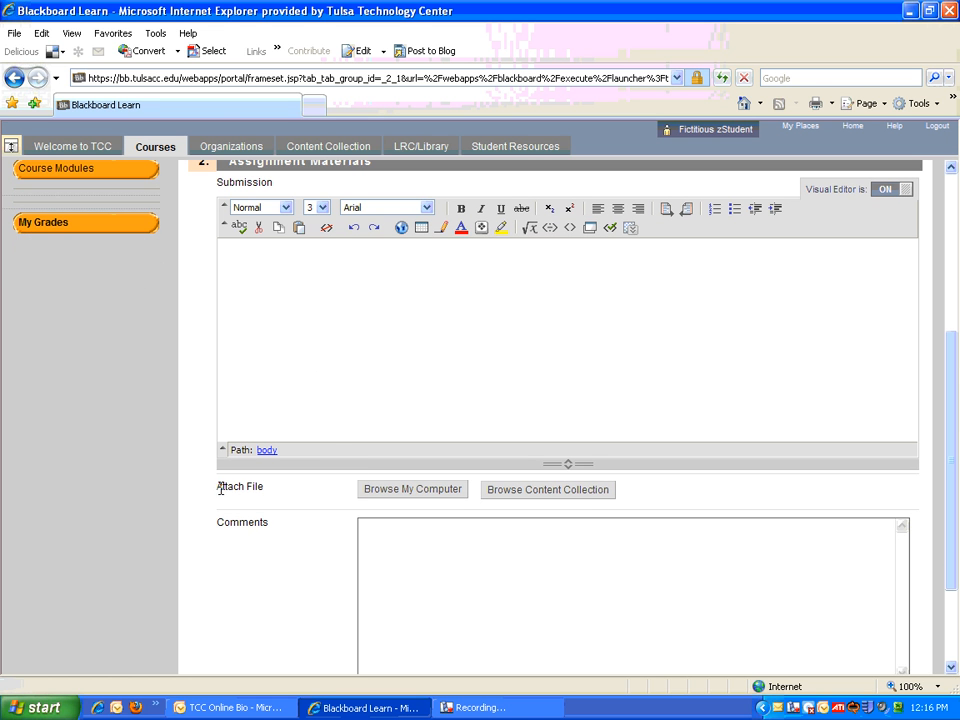
mouse_move(412, 489)
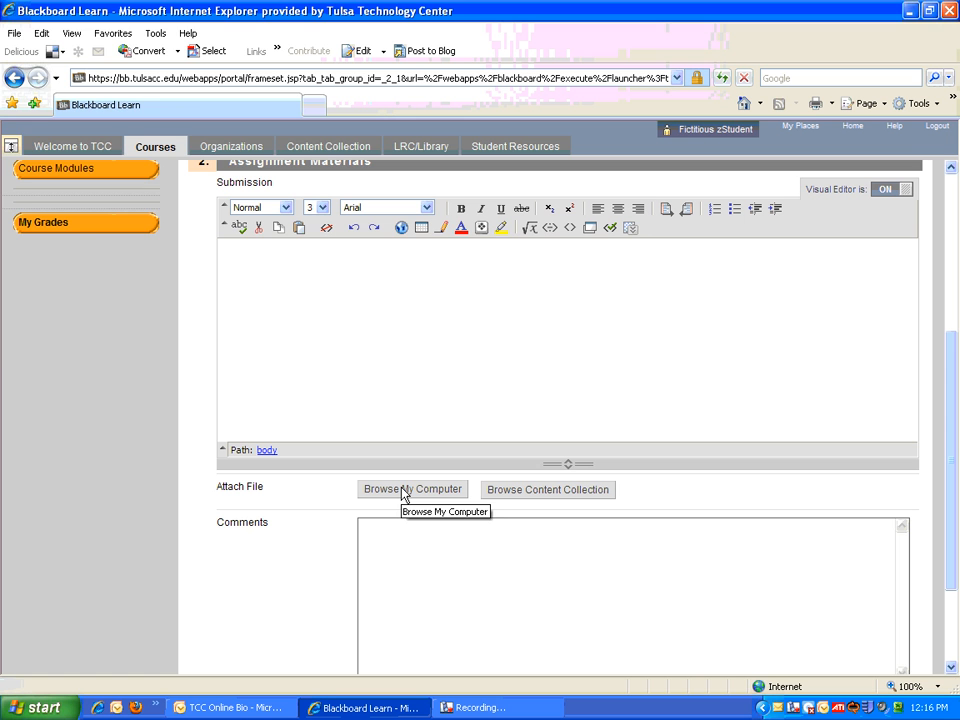
click(412, 489)
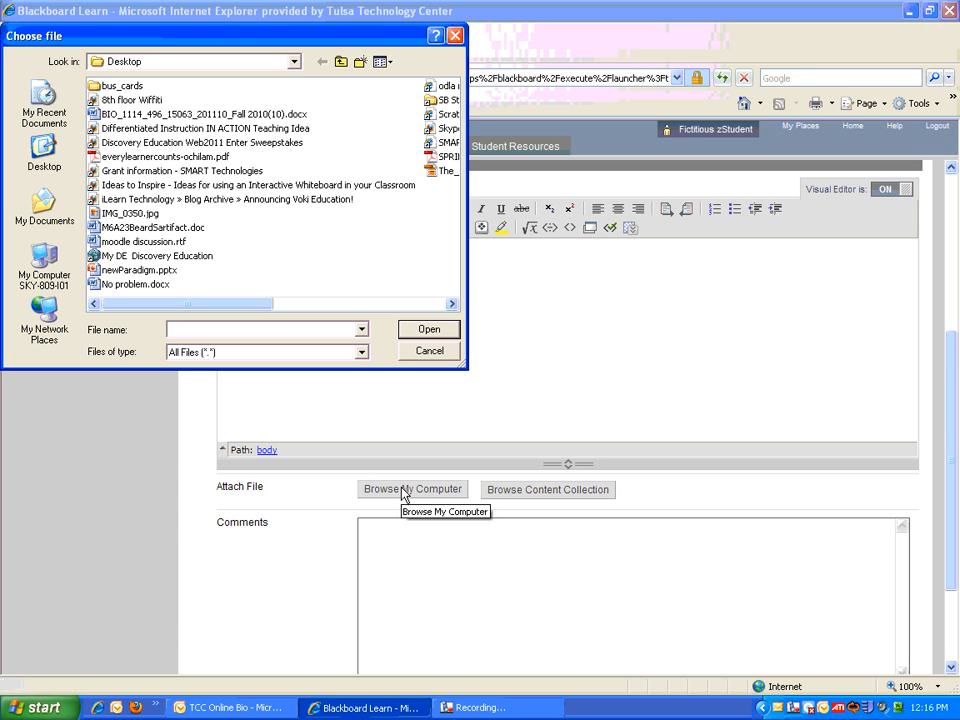
click(135, 284)
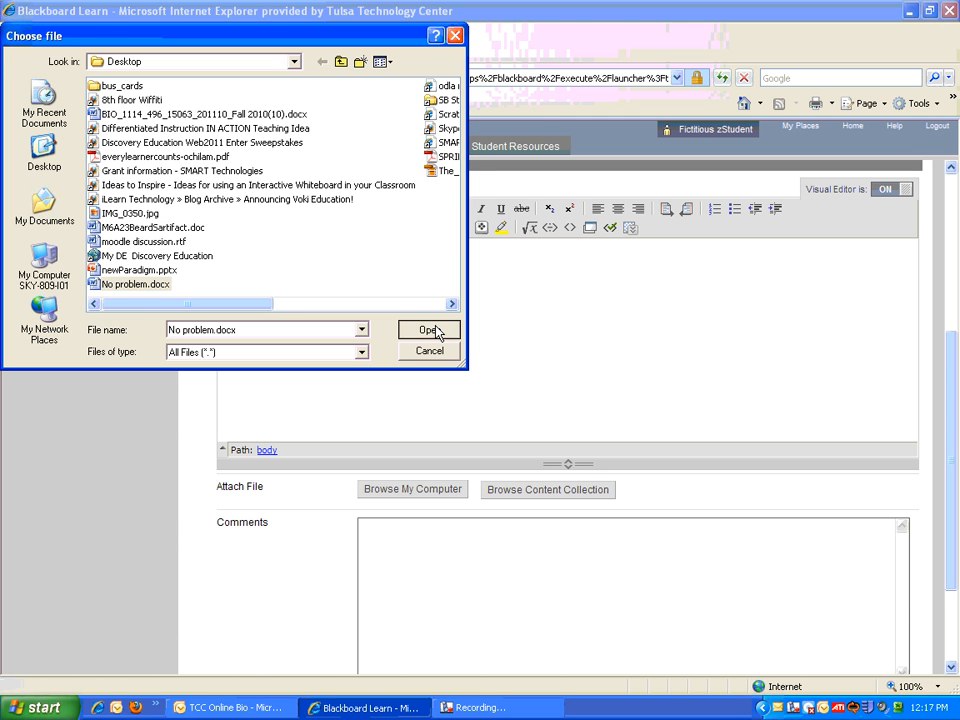
click(427, 330)
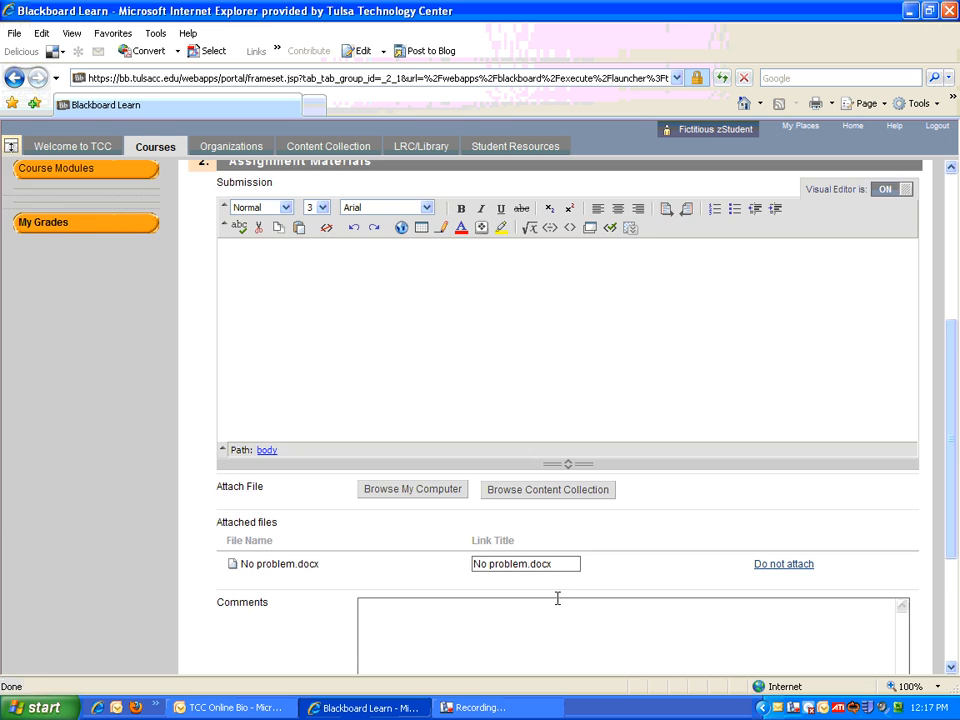
scroll(down, 3)
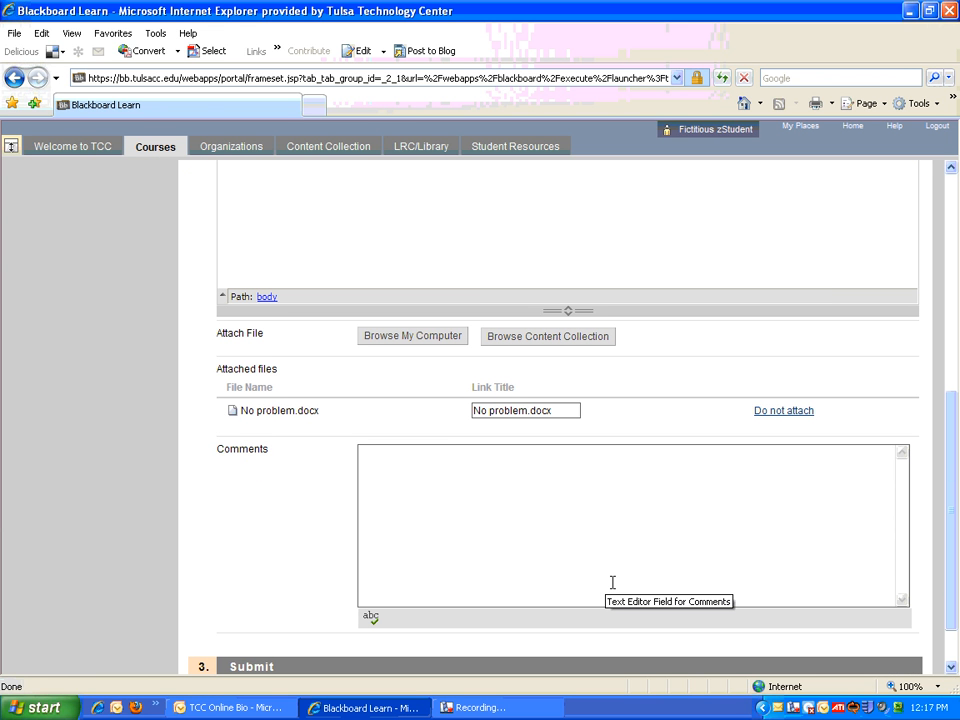
mouse_move(613, 583)
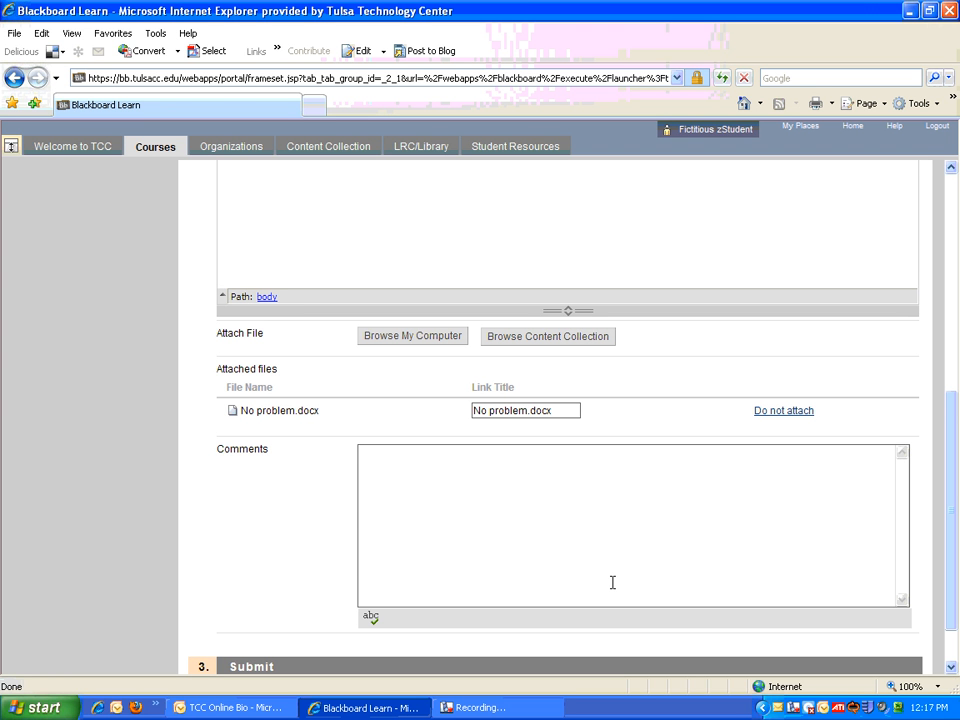
mouse_move(672, 431)
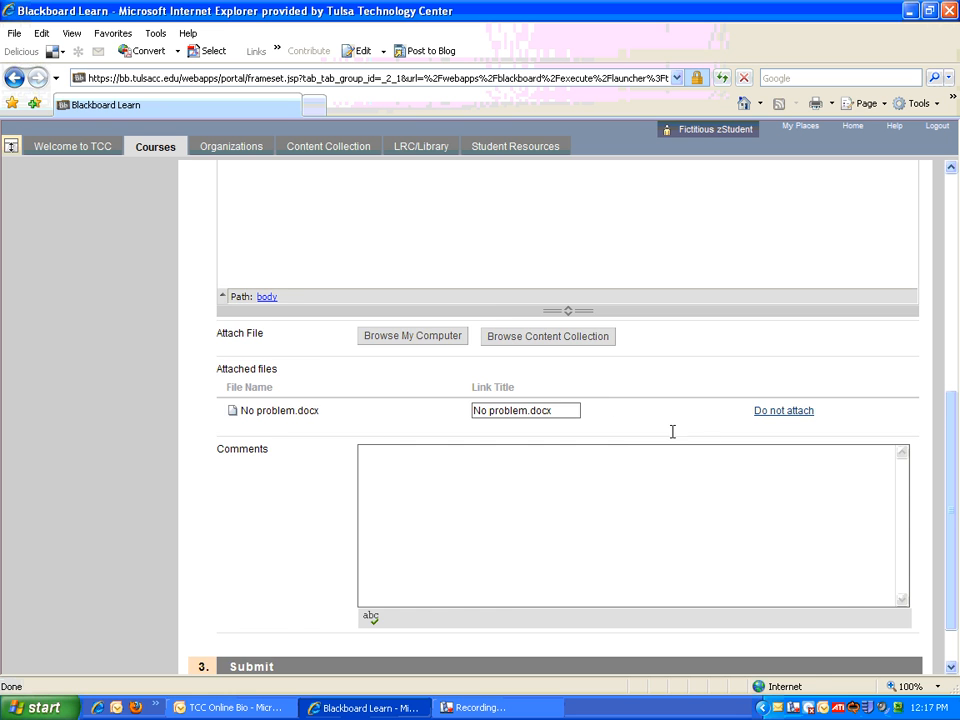
scroll(down, 3)
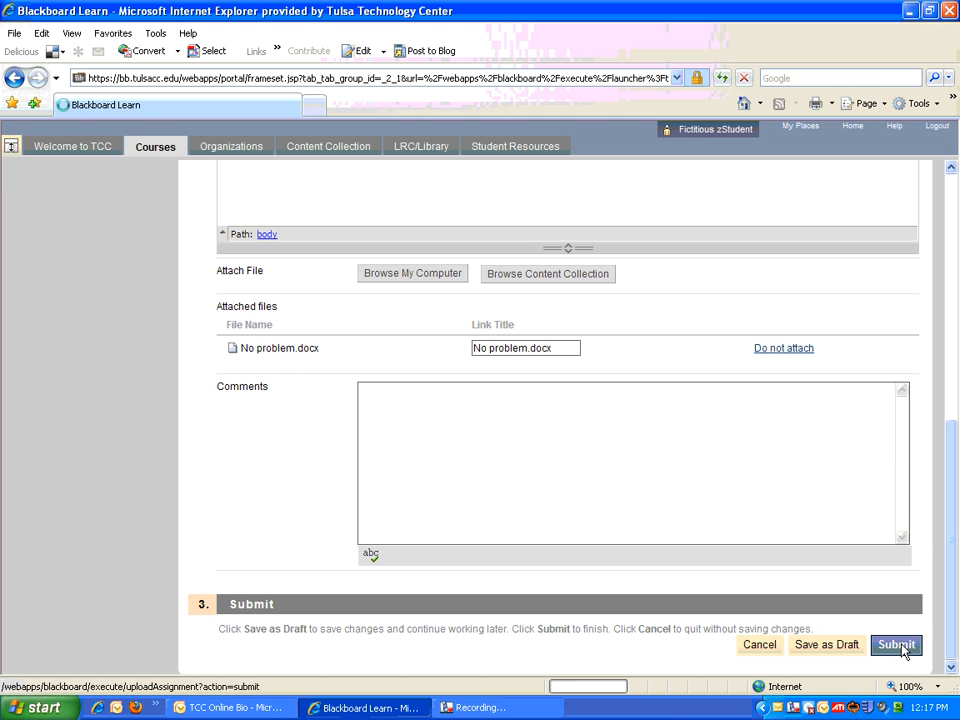
Step: Submit the Chemistry Lab with No problem.docx and review the Needs Grading submission history
click(895, 644)
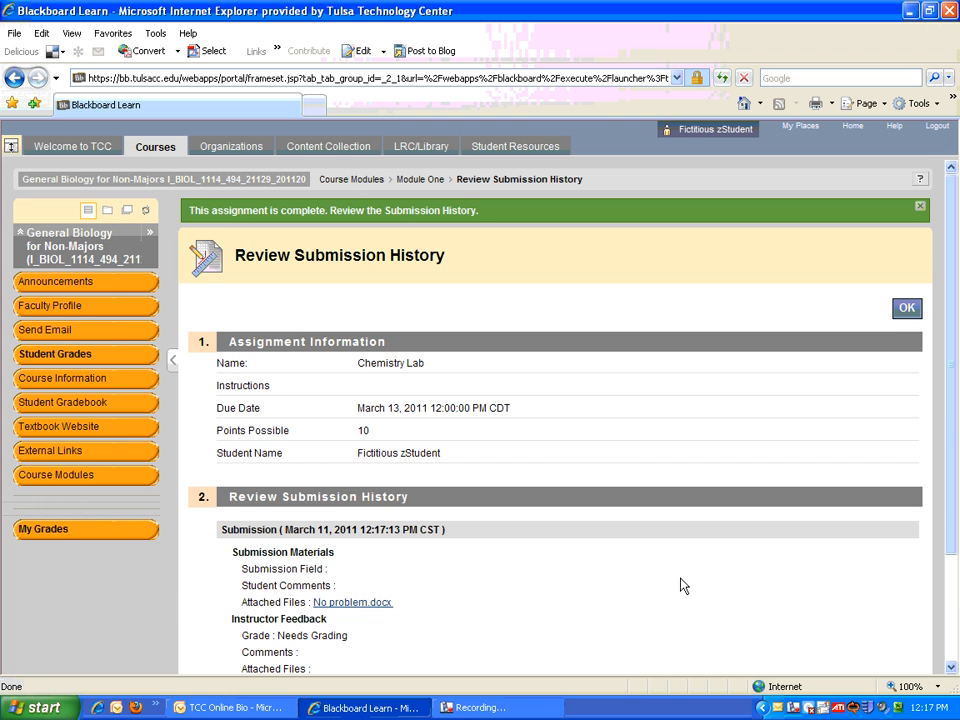
mouse_move(463, 333)
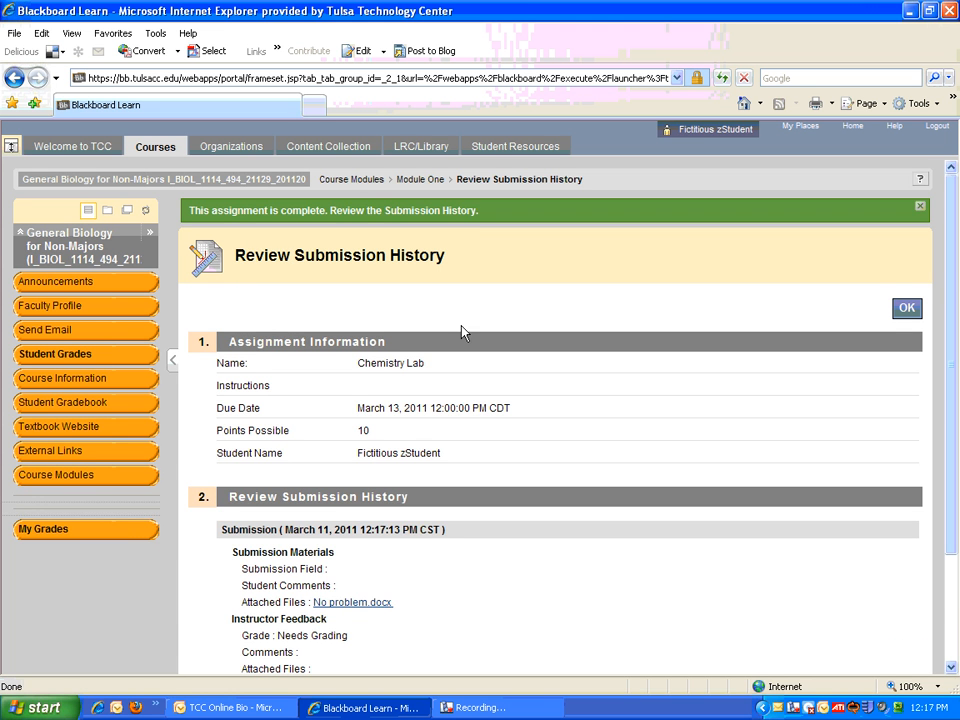
scroll(down, 3)
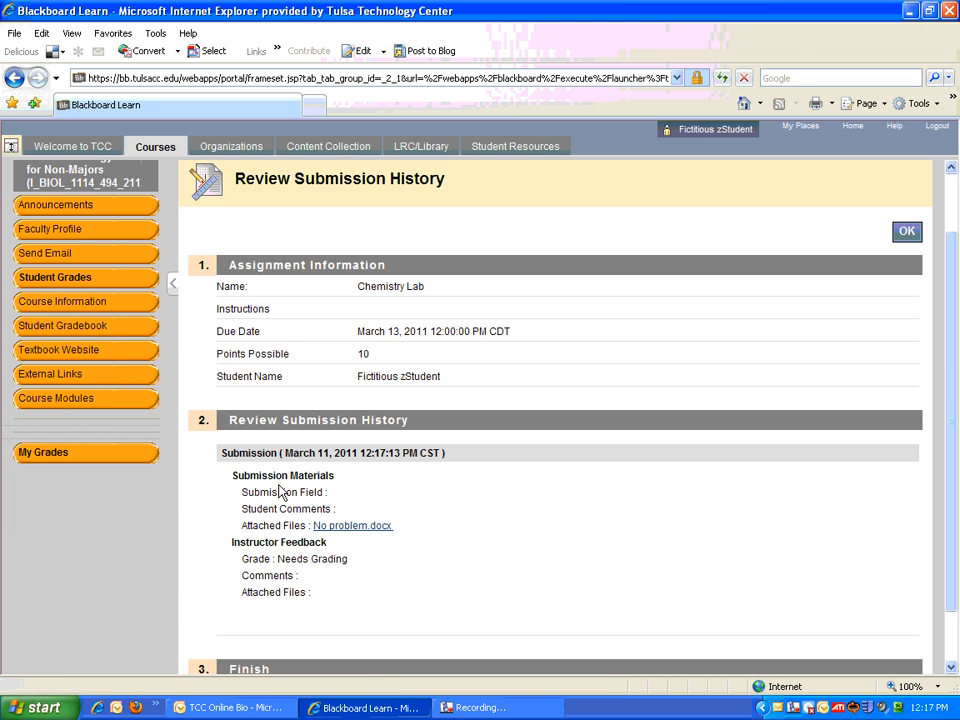
mouse_move(352, 525)
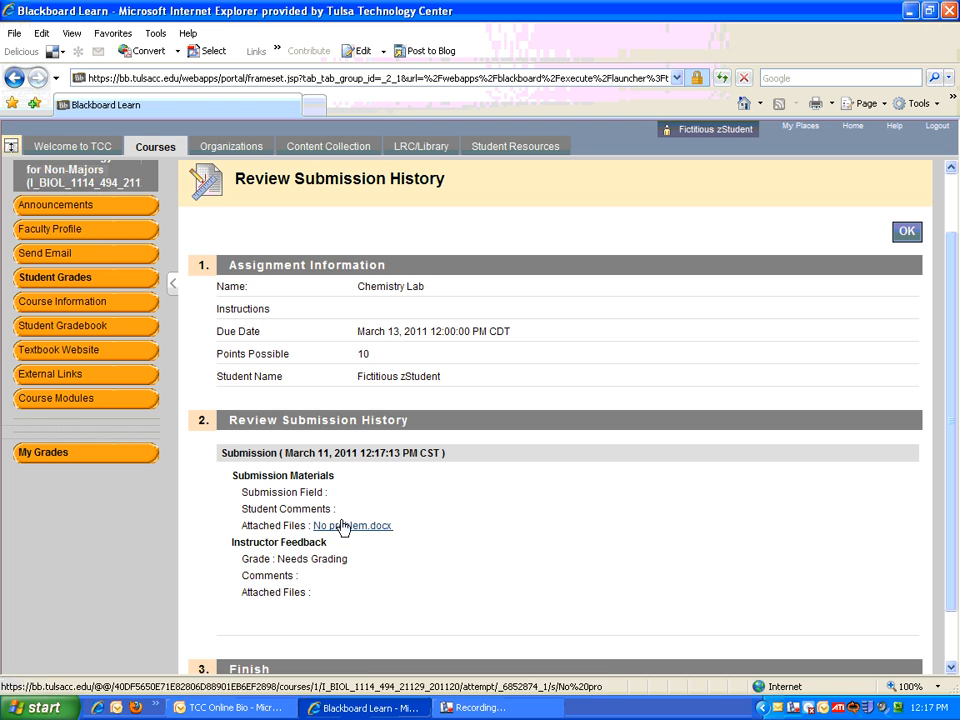
scroll(down, 3)
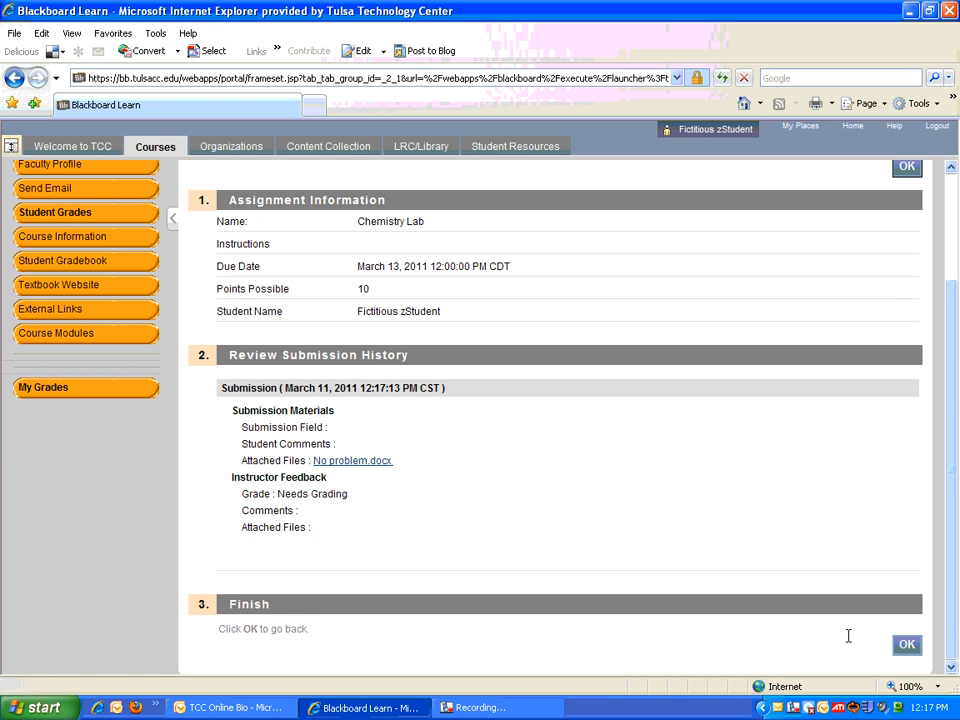
click(906, 644)
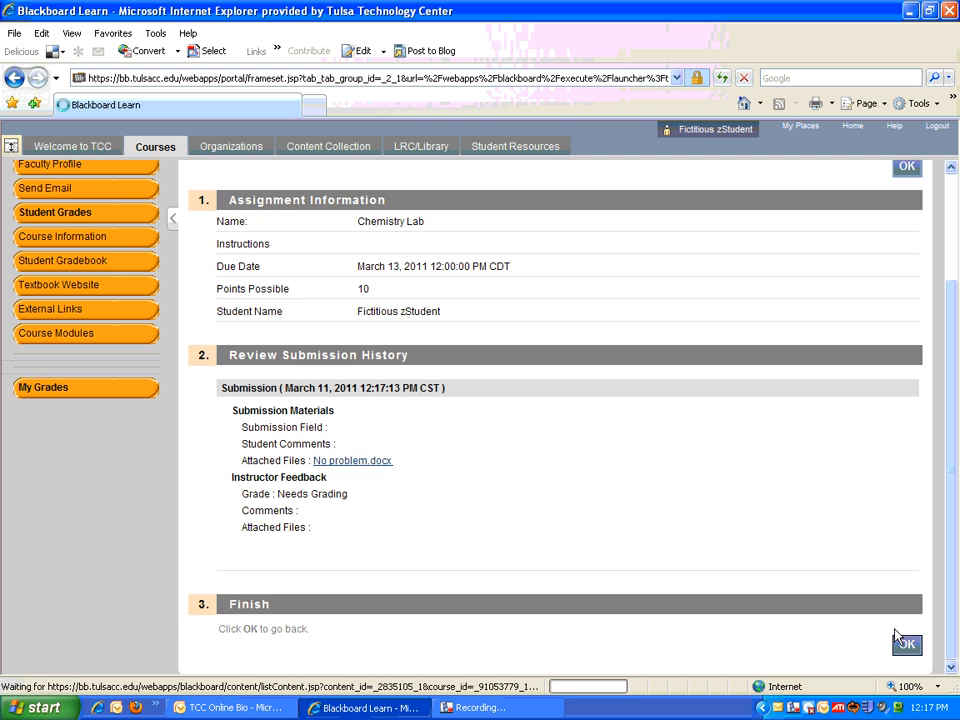
Step: Confirm the submission history to return to Module One's content list
click(906, 643)
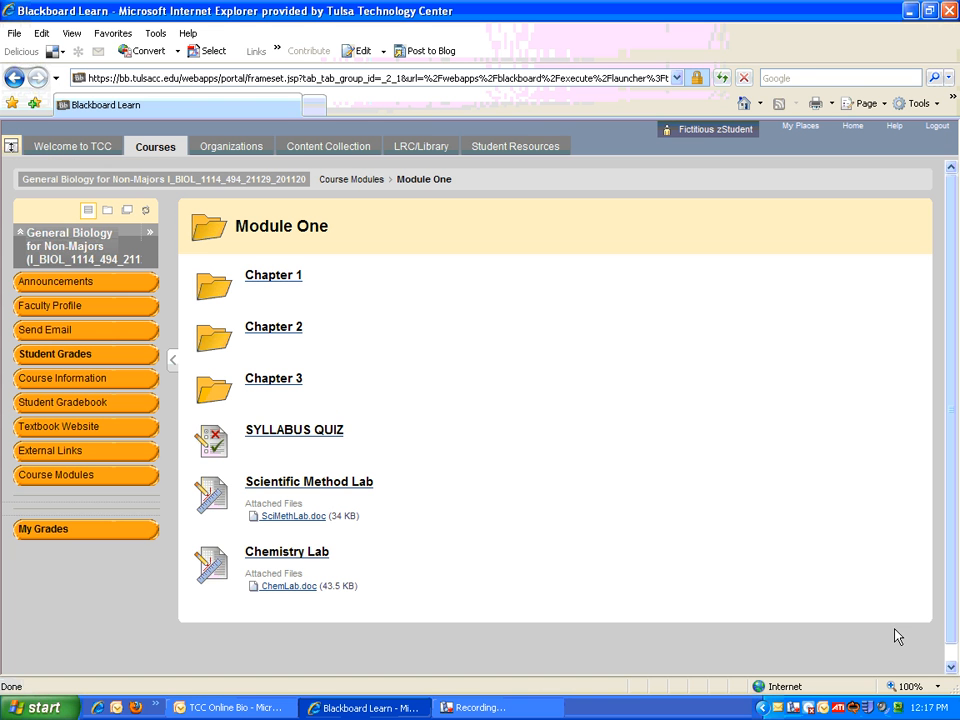
mouse_move(462, 545)
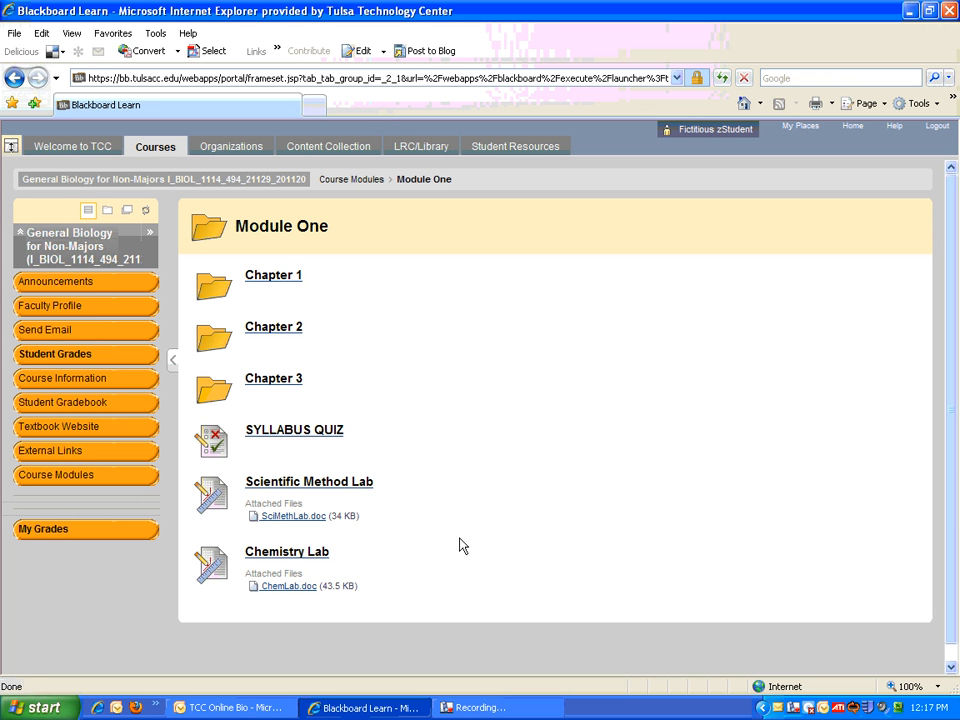
mouse_move(254, 528)
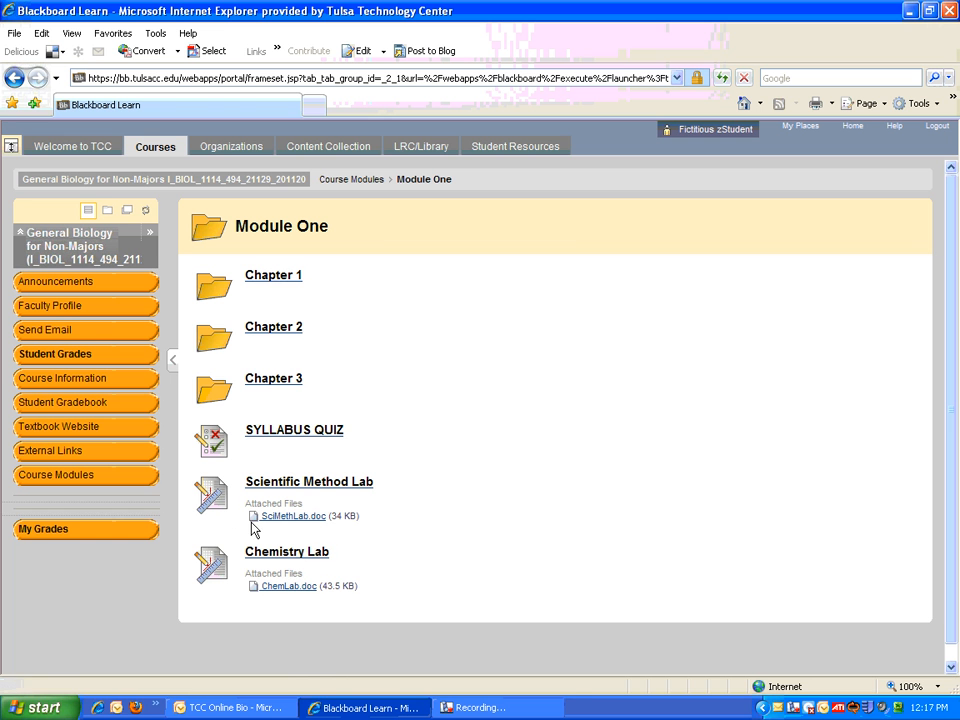
mouse_move(252, 530)
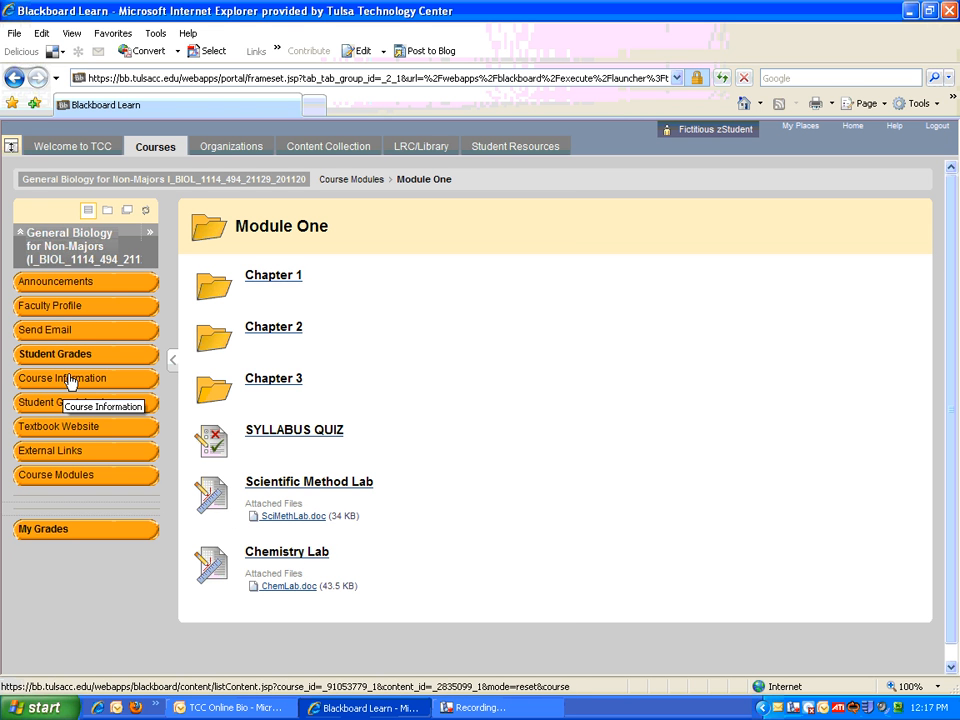
click(62, 378)
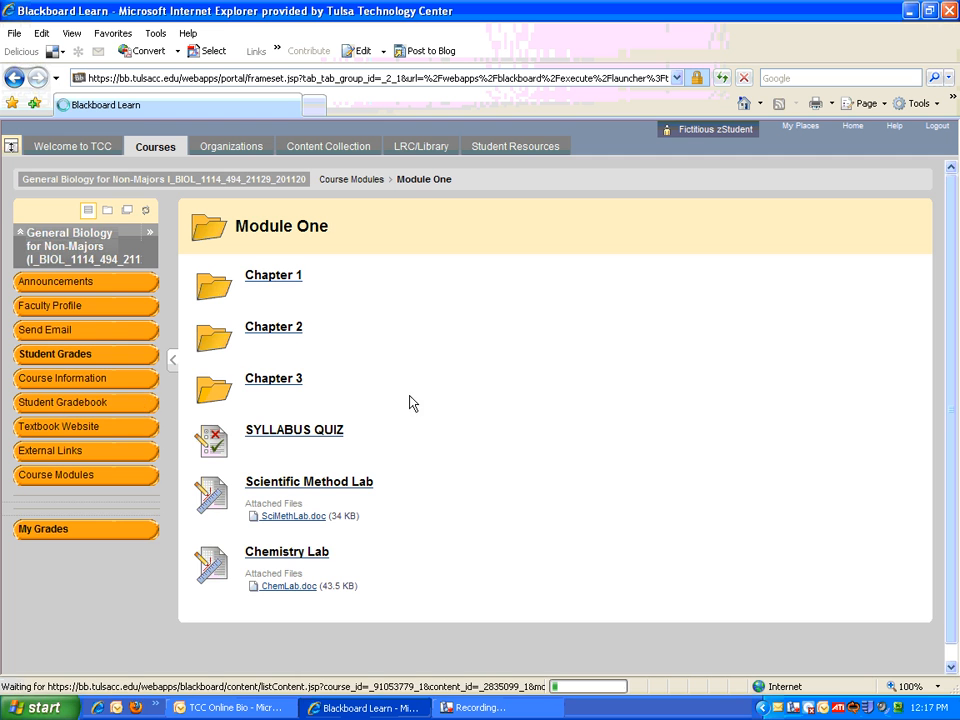
Step: Open Course Information showing the Forwarding Your TCC Email guide and course syllabus
click(62, 378)
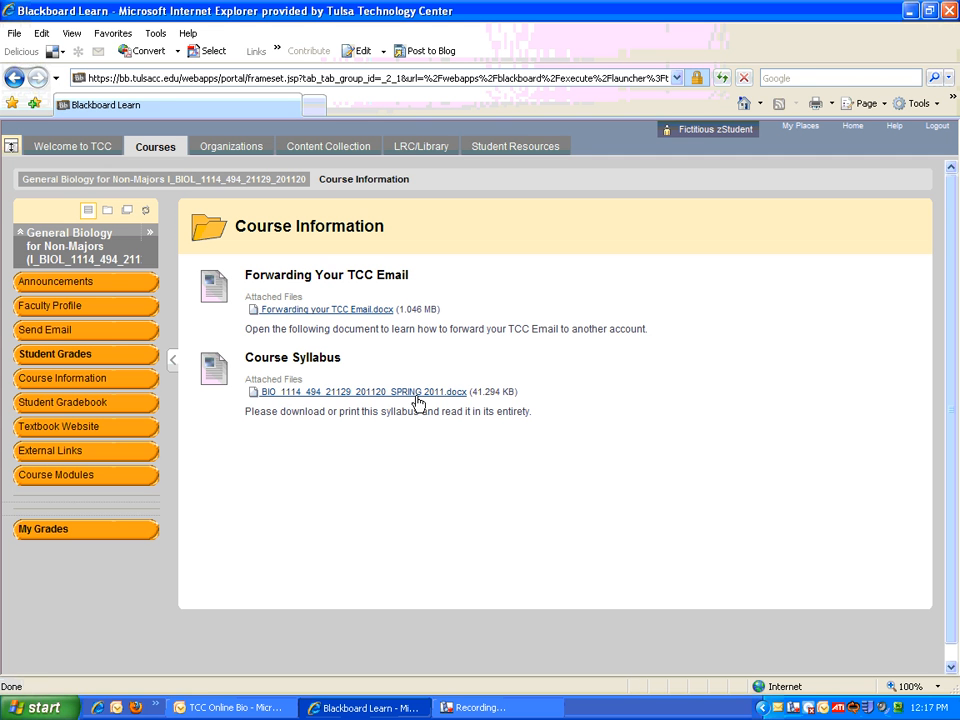
mouse_move(285, 392)
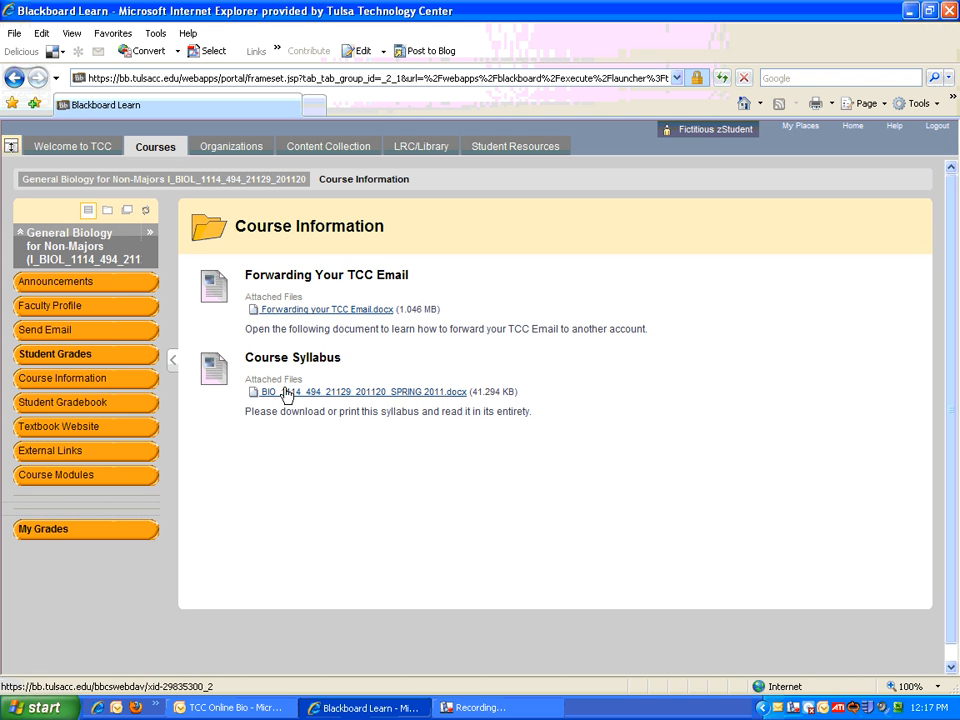
mouse_move(378, 387)
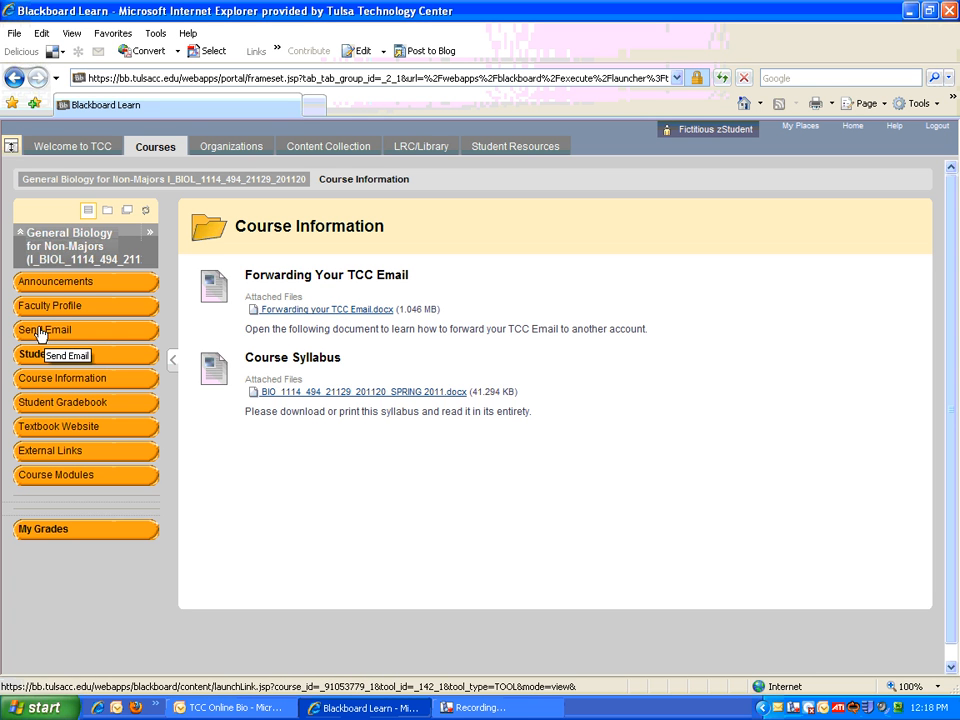
mouse_move(37, 330)
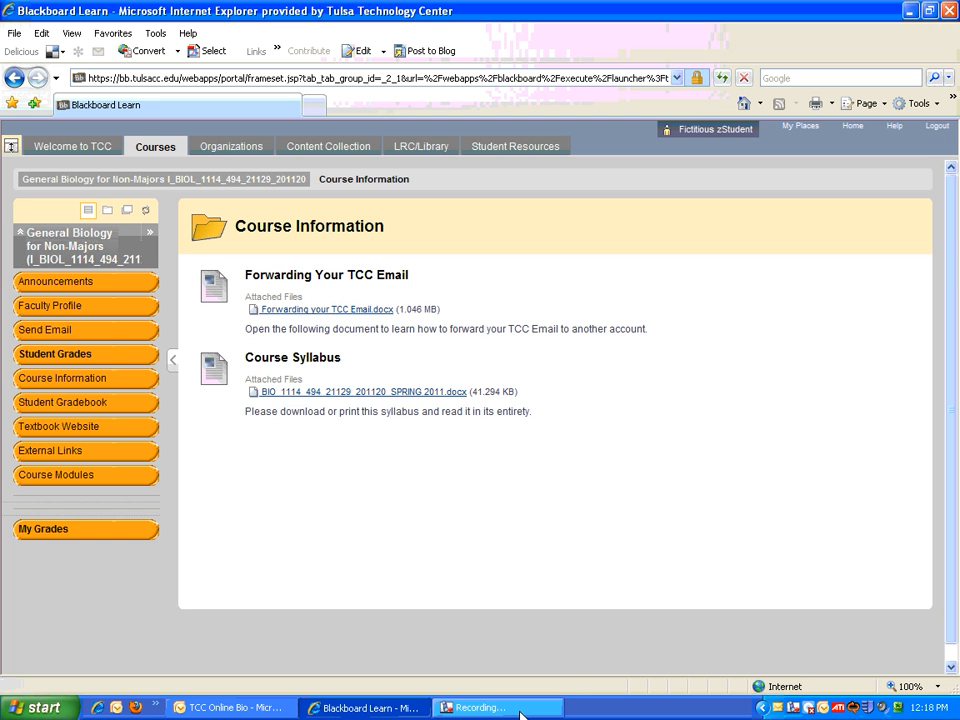
click(497, 707)
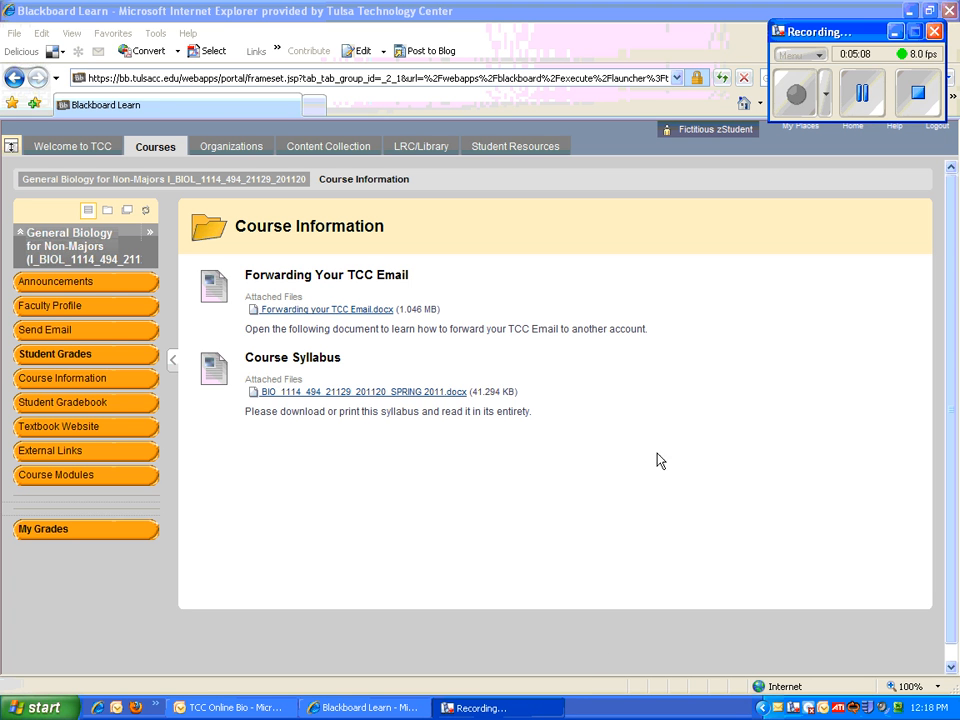